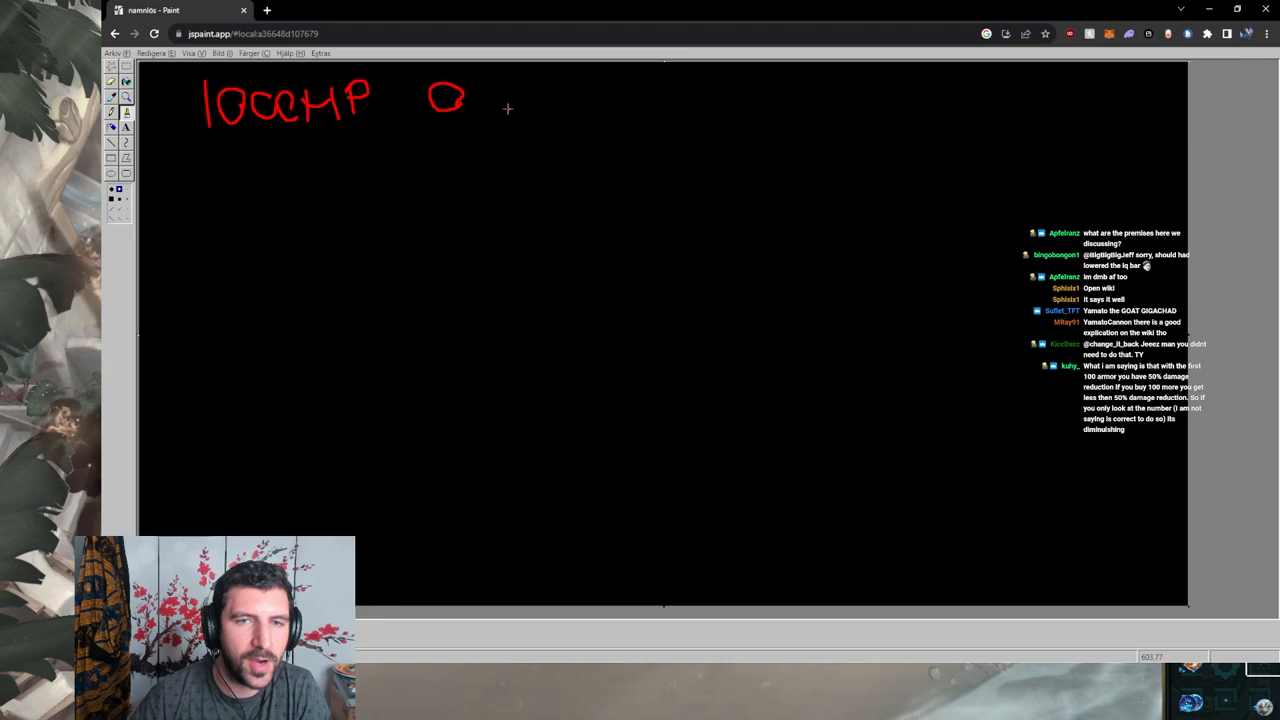
# Step: Hand-write the 0 armor and 100 armor rows in red with arrows, resulting HP and an underline
pyautogui.moveTo(510, 96); pyautogui.dragTo(716, 100)
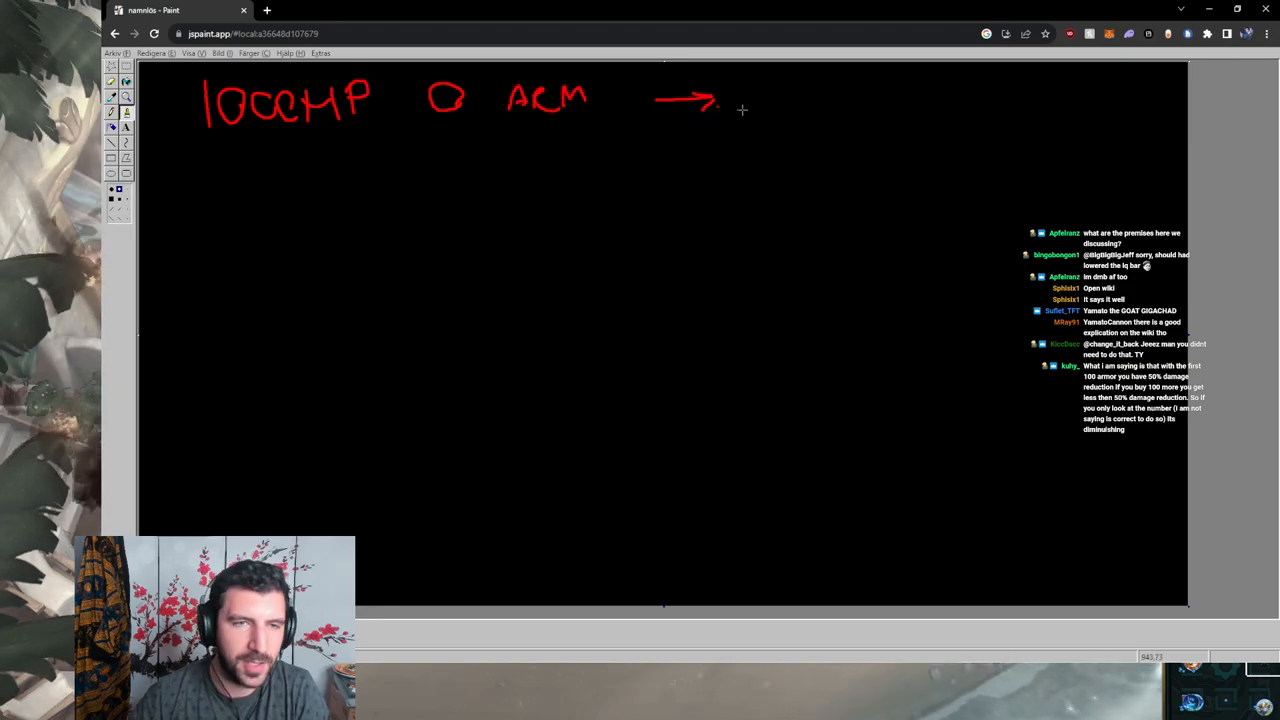
pyautogui.moveTo(824, 96); pyautogui.dragTo(930, 96)
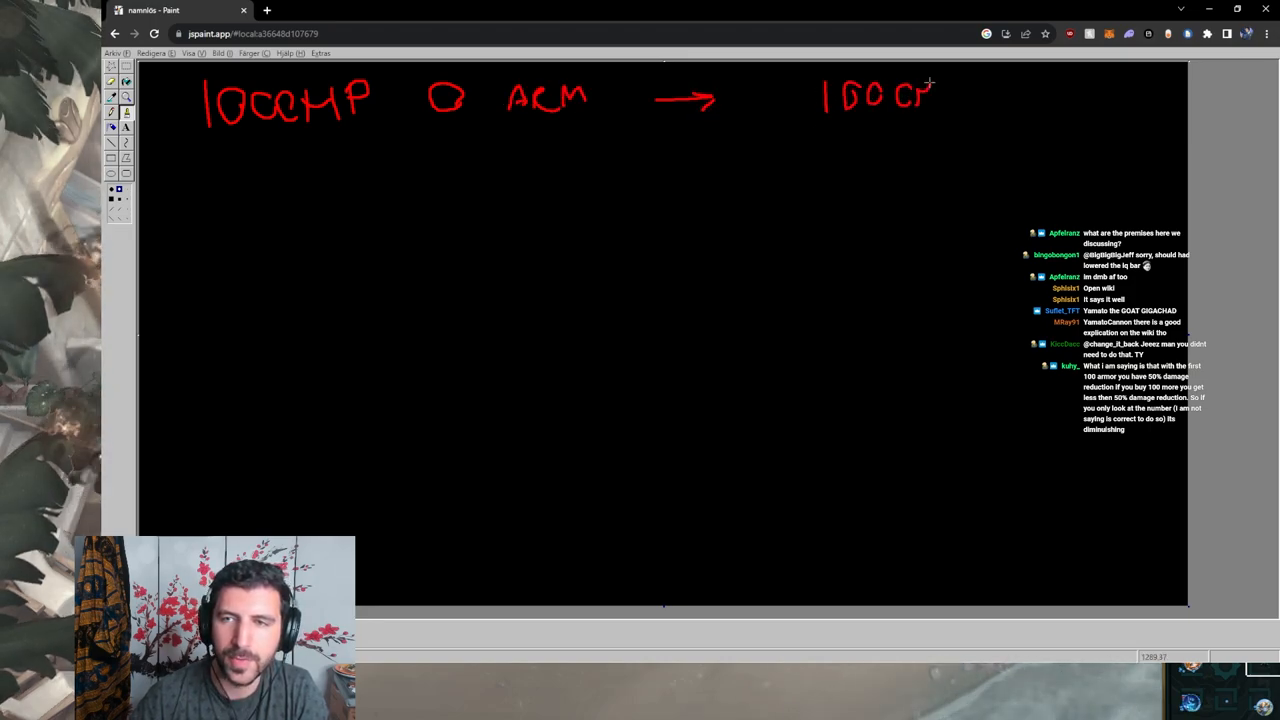
pyautogui.moveTo(816, 124); pyautogui.dragTo(980, 124)
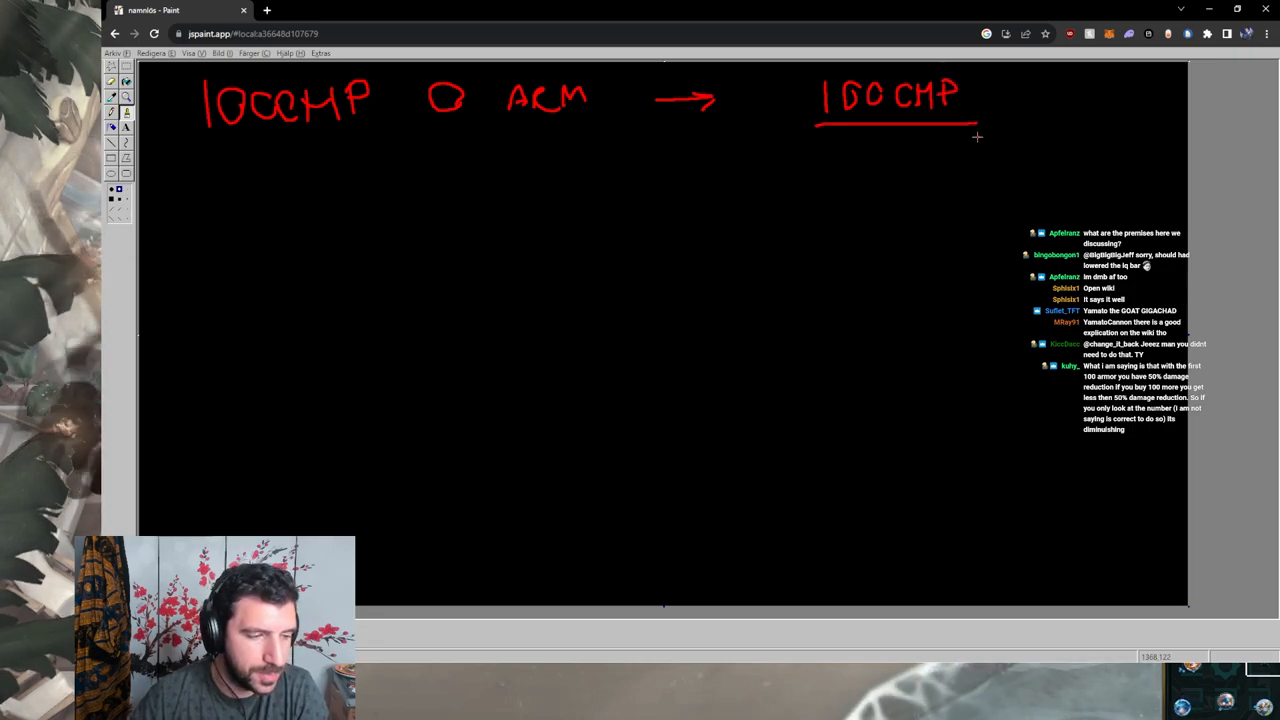
pyautogui.moveTo(204, 160); pyautogui.dragTo(244, 190)
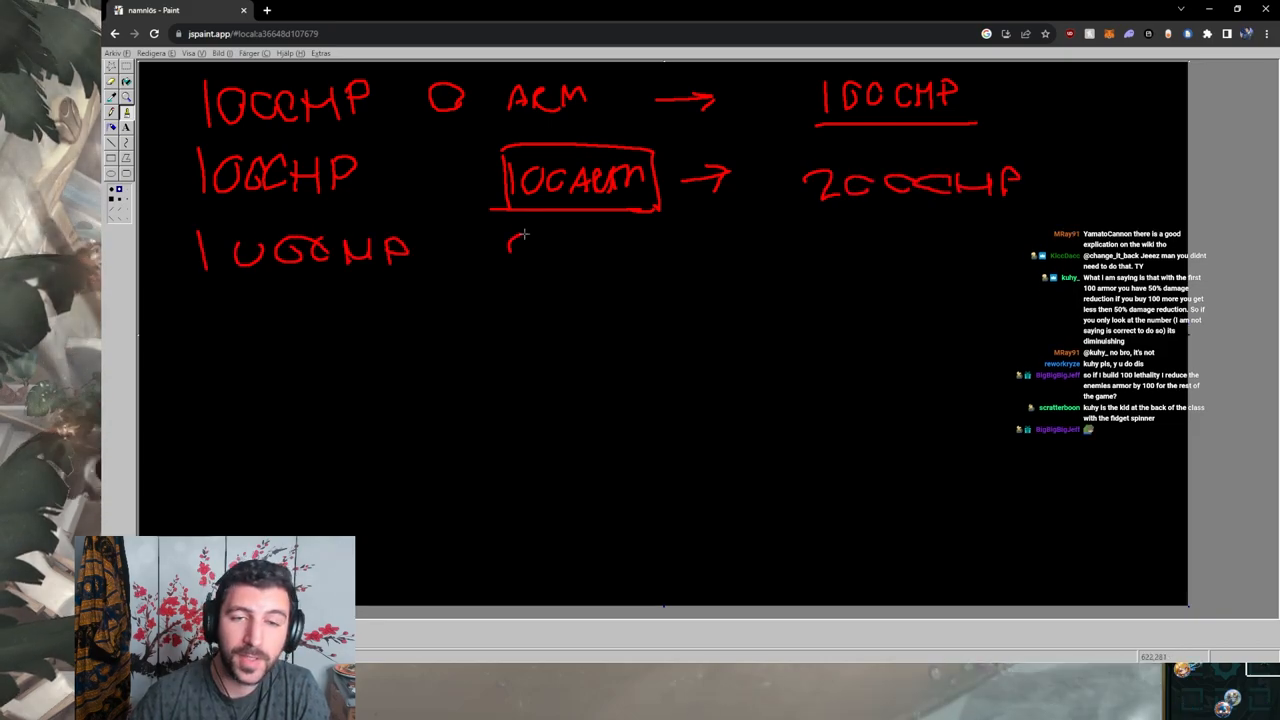
# Step: Write the 200 armor row with its resulting HP and add 33% below the rows
pyautogui.moveTo(510, 250); pyautogui.dragTo(760, 250)
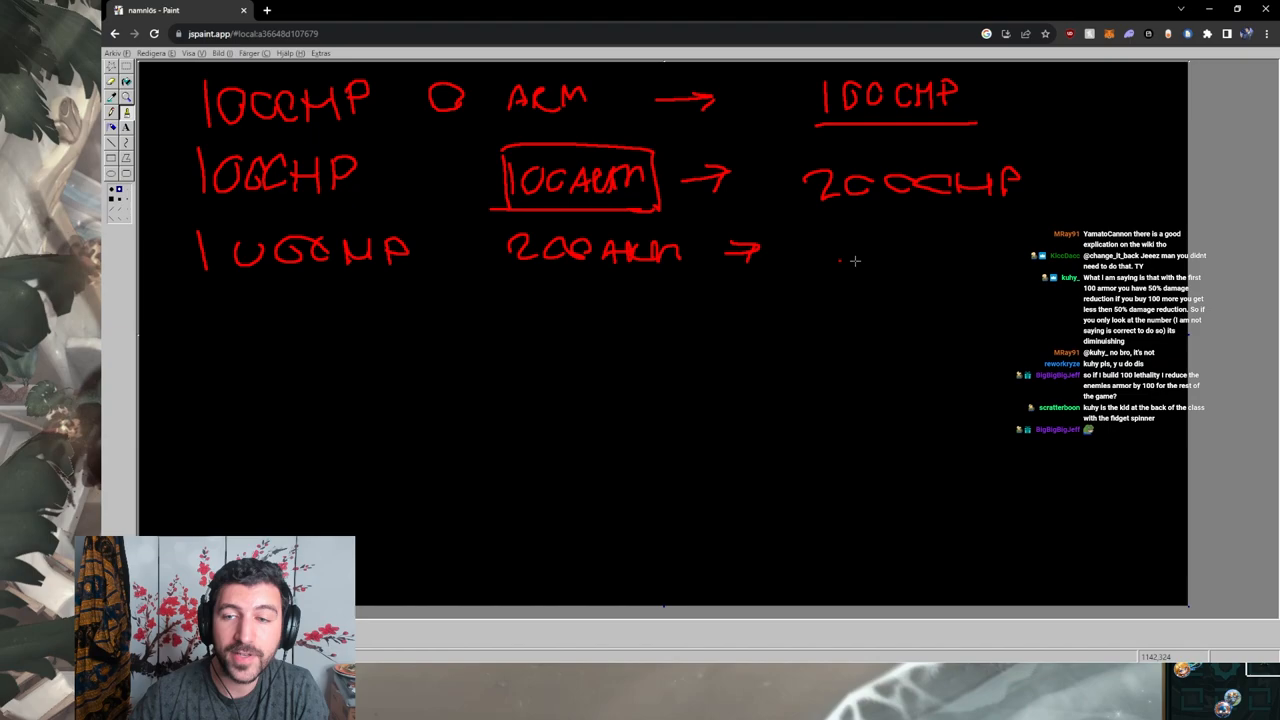
pyautogui.moveTo(856, 250); pyautogui.dragTo(990, 256)
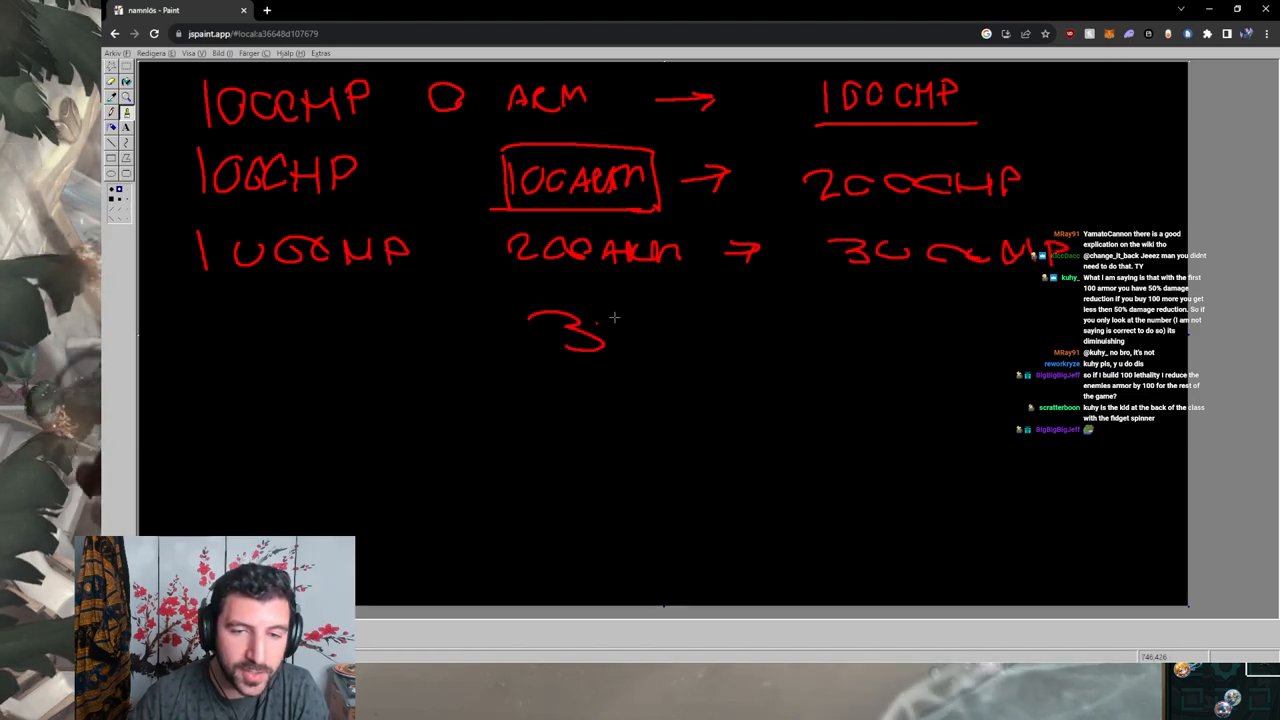
pyautogui.moveTo(620, 320); pyautogui.dragTo(716, 356)
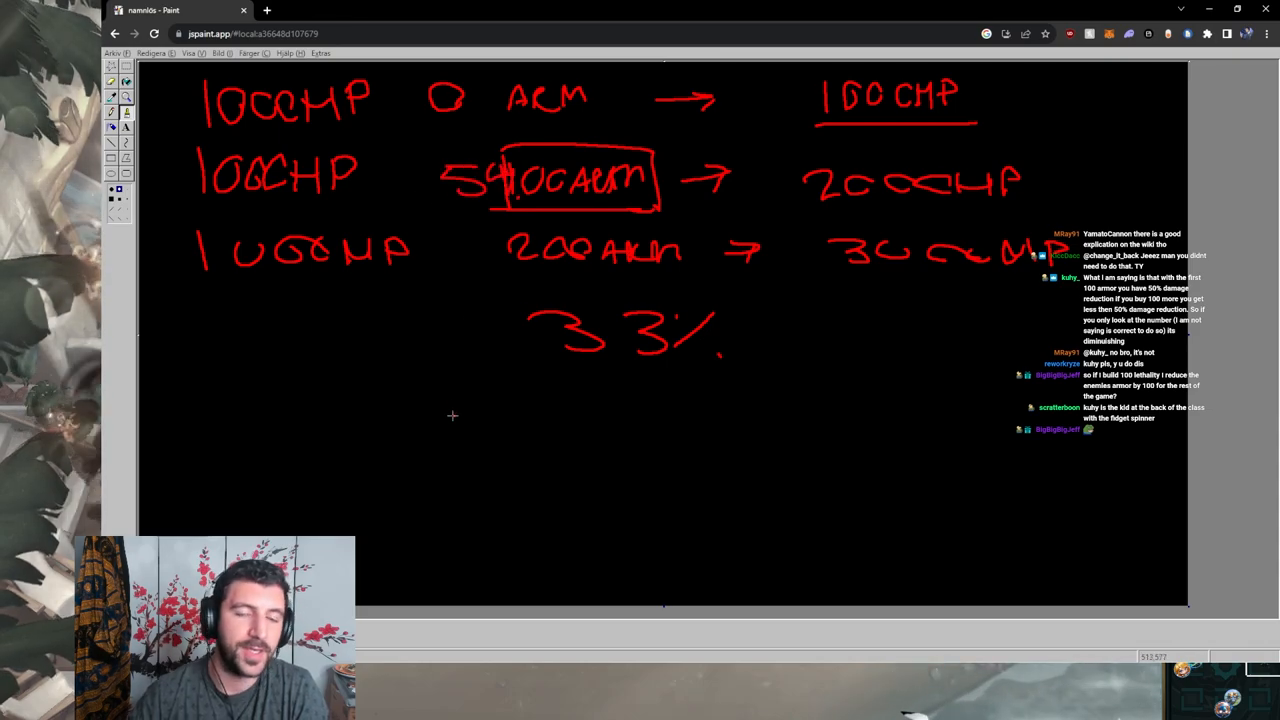
pyautogui.moveTo(436, 412)
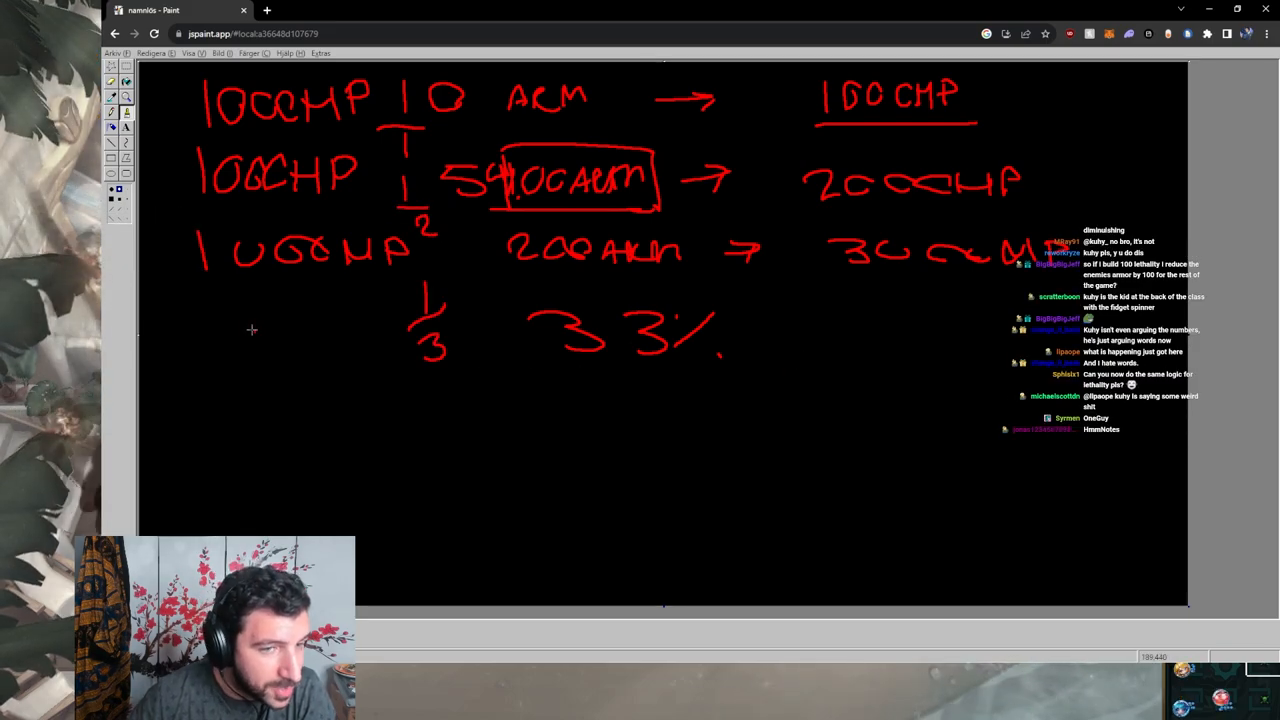
pyautogui.moveTo(1064, 72)
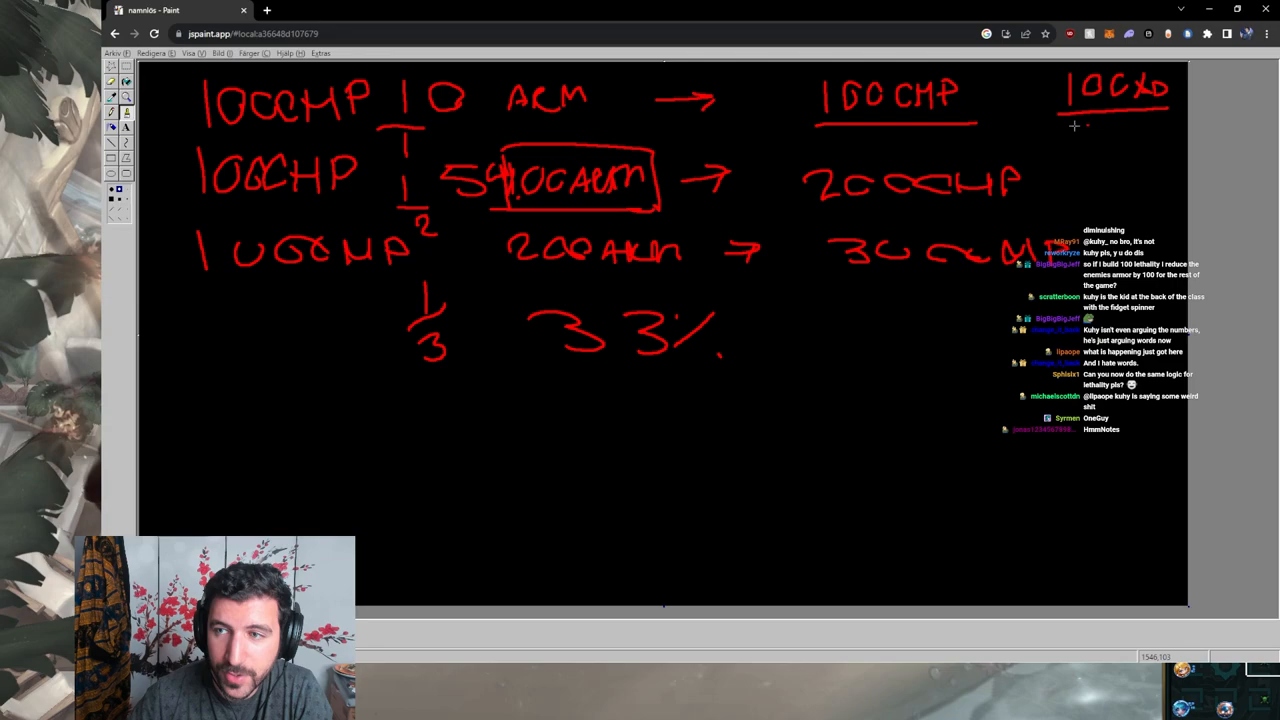
pyautogui.moveTo(152, 96)
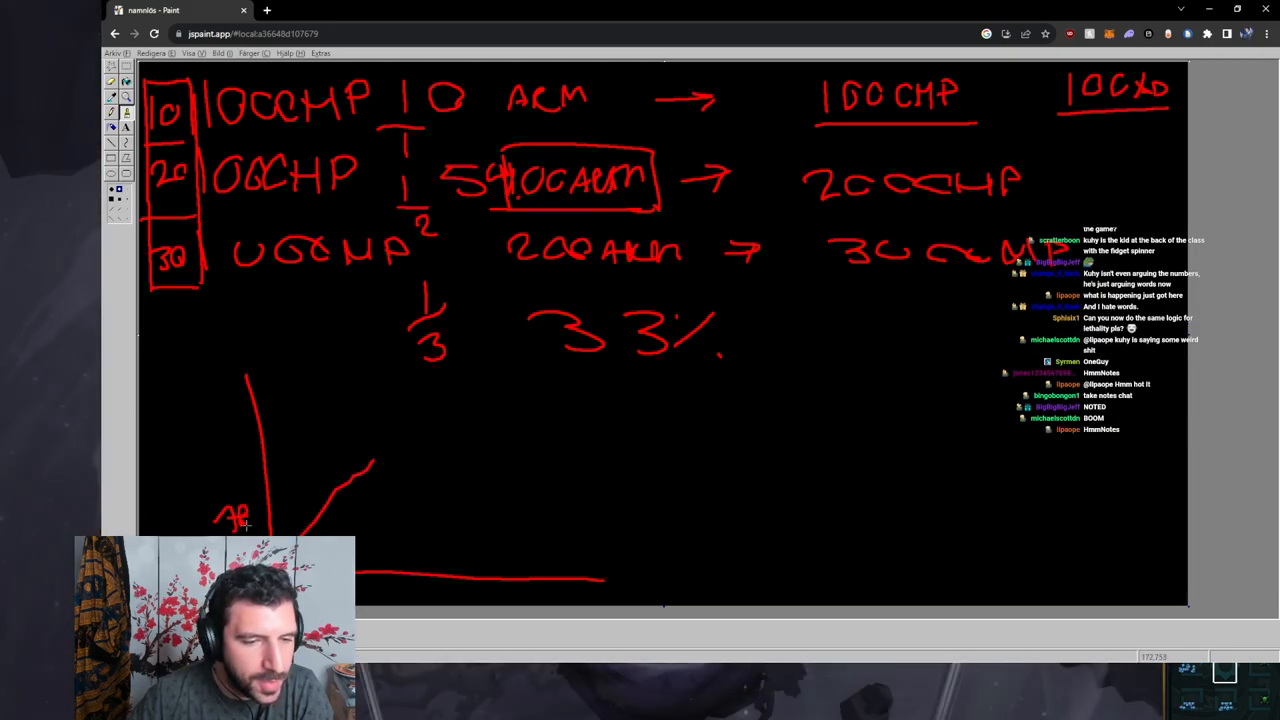
# Step: Draw the rising flattening curve on the graph, then switch to the equilibrium chart image
pyautogui.moveTo(350, 470); pyautogui.dragTo(468, 414)
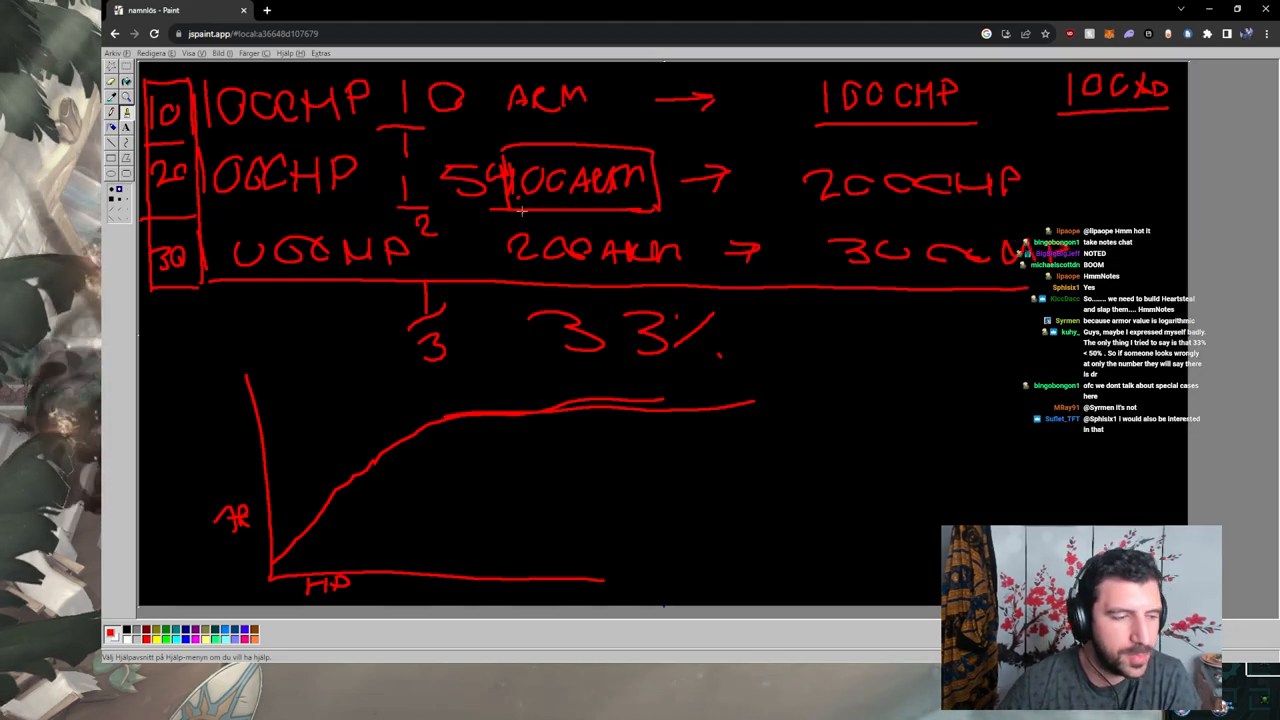
pyautogui.click(300, 8)
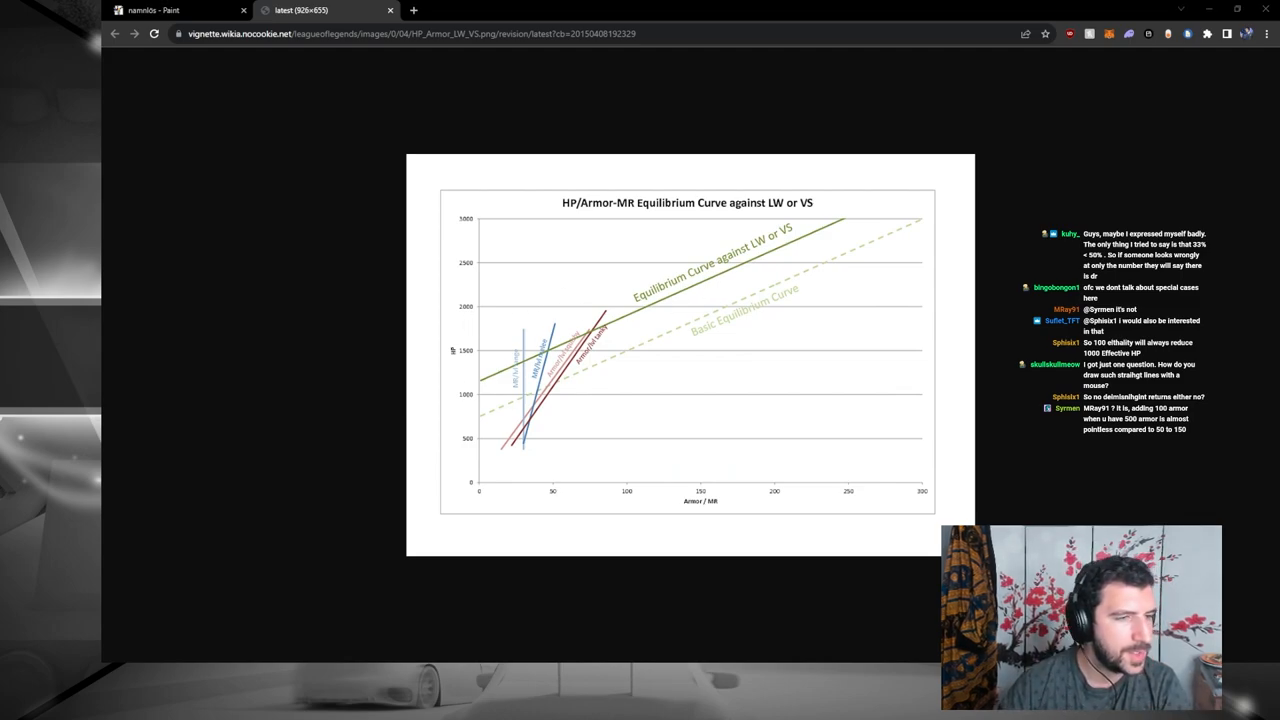
# Step: Scroll the equilibrium chart, then return to the JS Paint notes tab
pyautogui.scroll(-3)
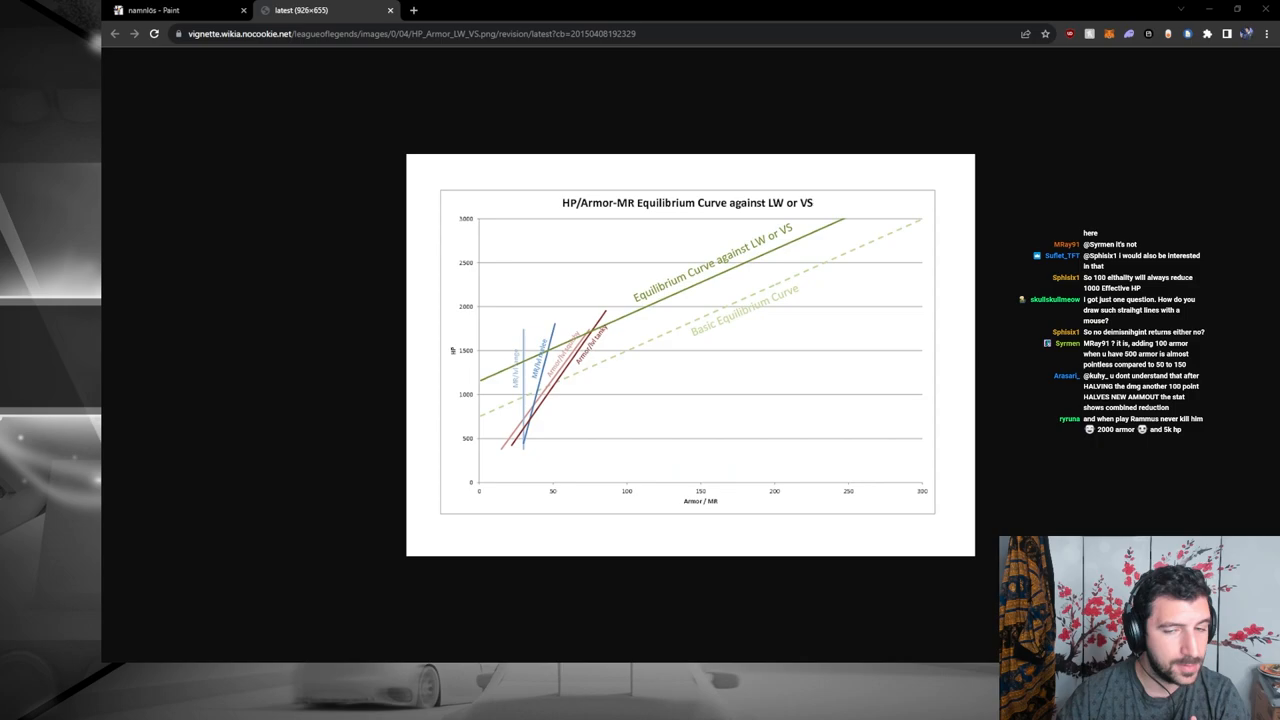
pyautogui.click(164, 12)
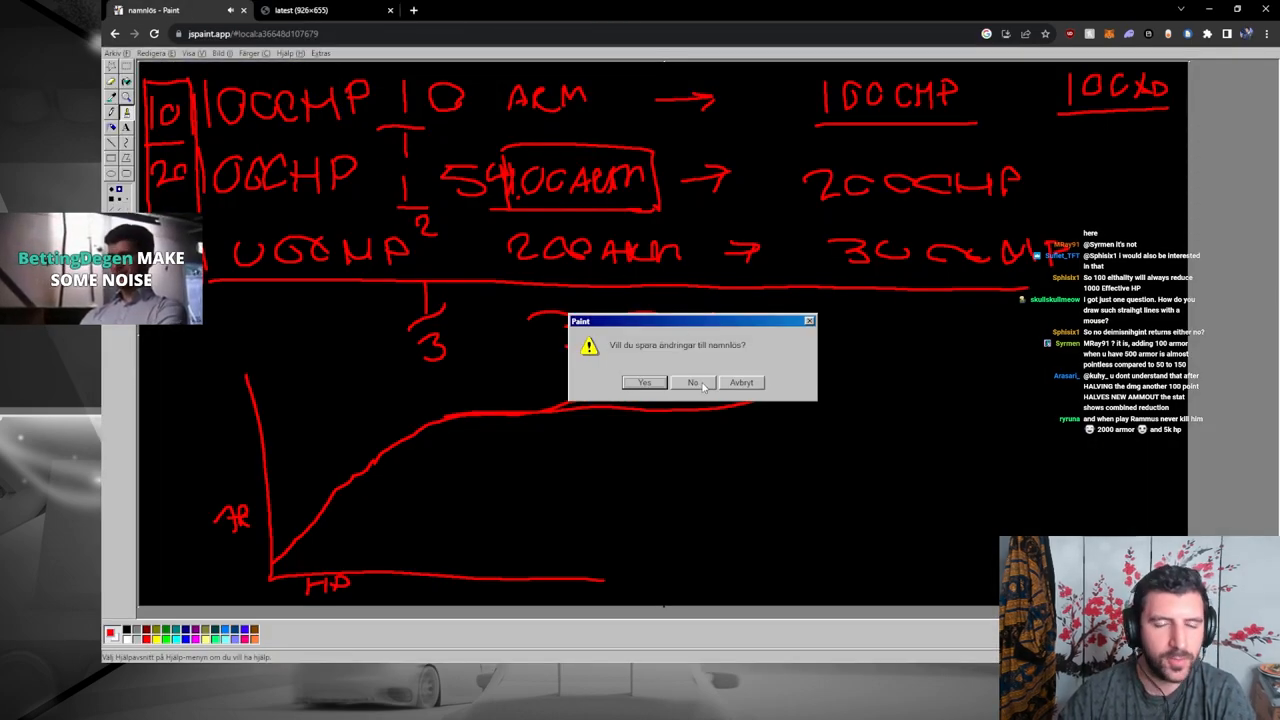
# Step: Discard the unsaved notes for a blank canvas and return to the equilibrium chart image
pyautogui.click(690, 382)
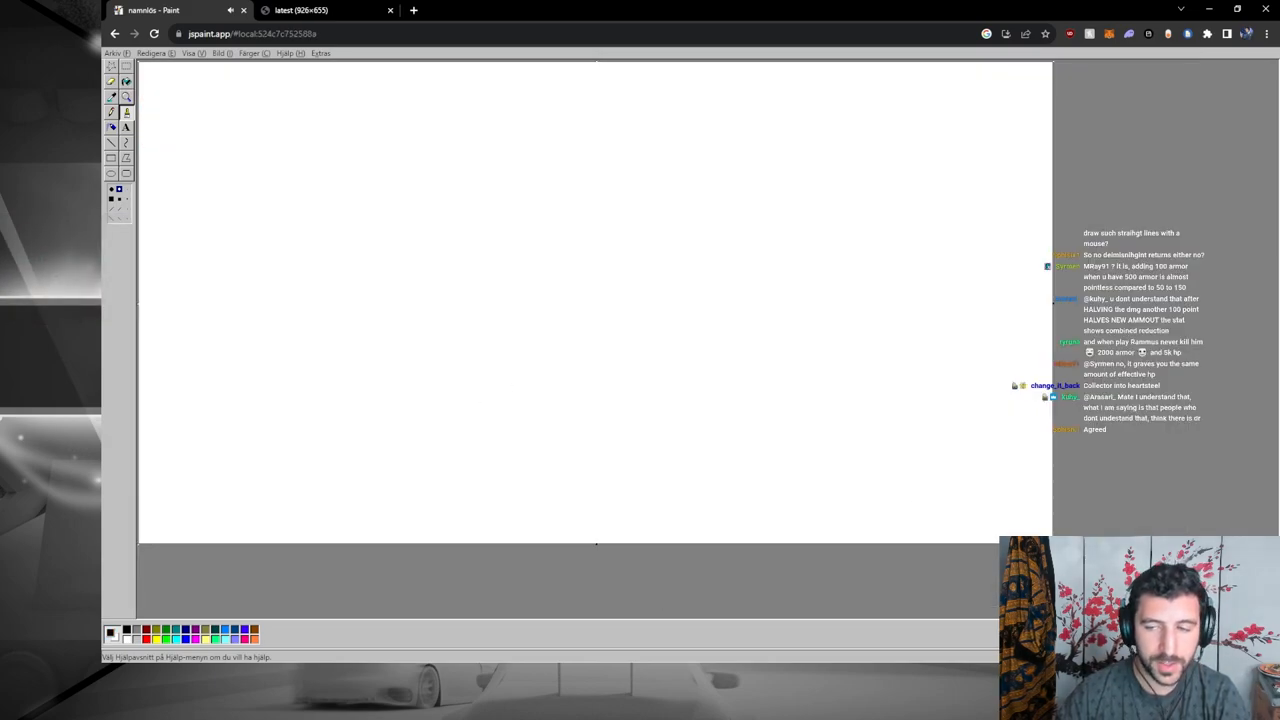
pyautogui.click(300, 10)
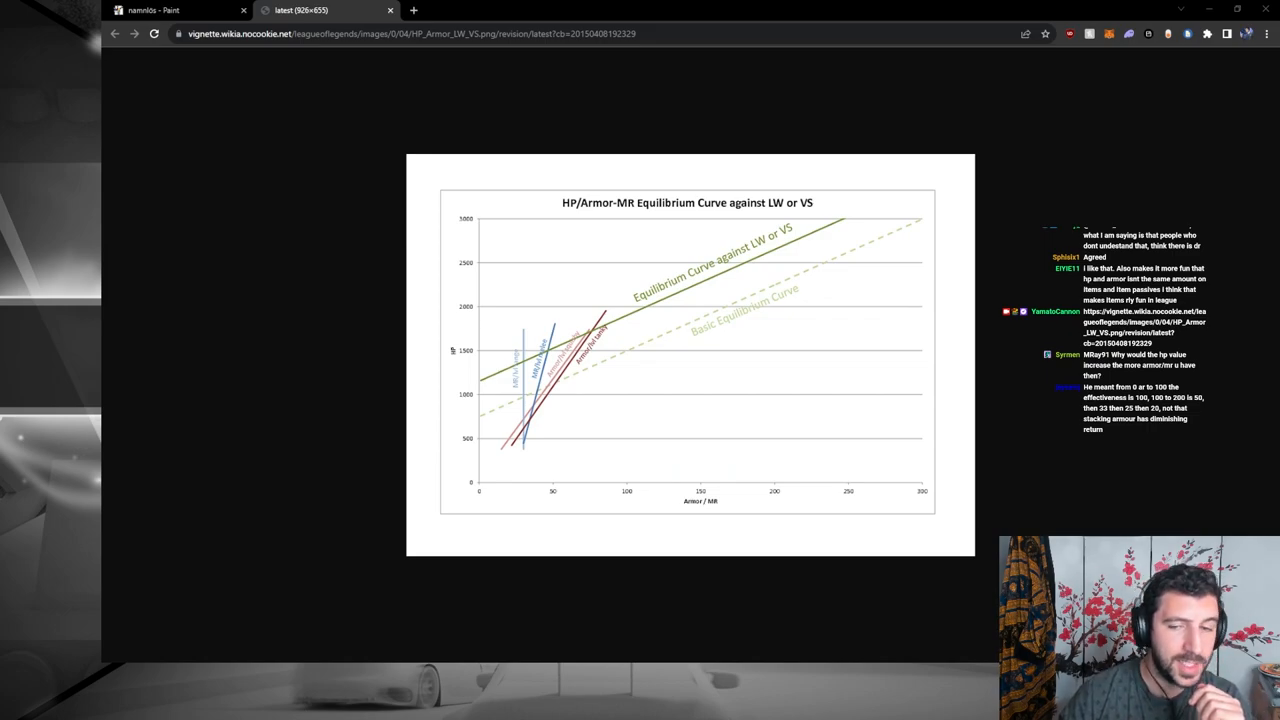
# Step: Scroll the chart and switch back to the new black paint canvas
pyautogui.scroll(-3)
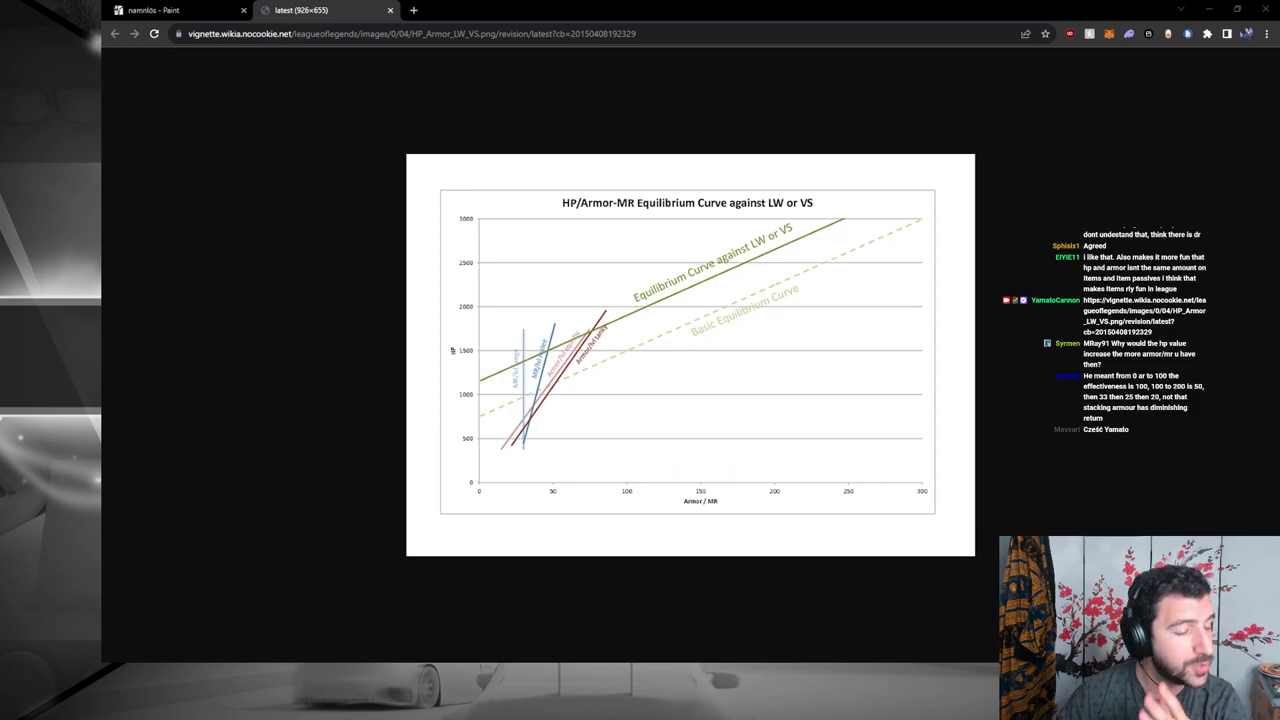
pyautogui.click(176, 12)
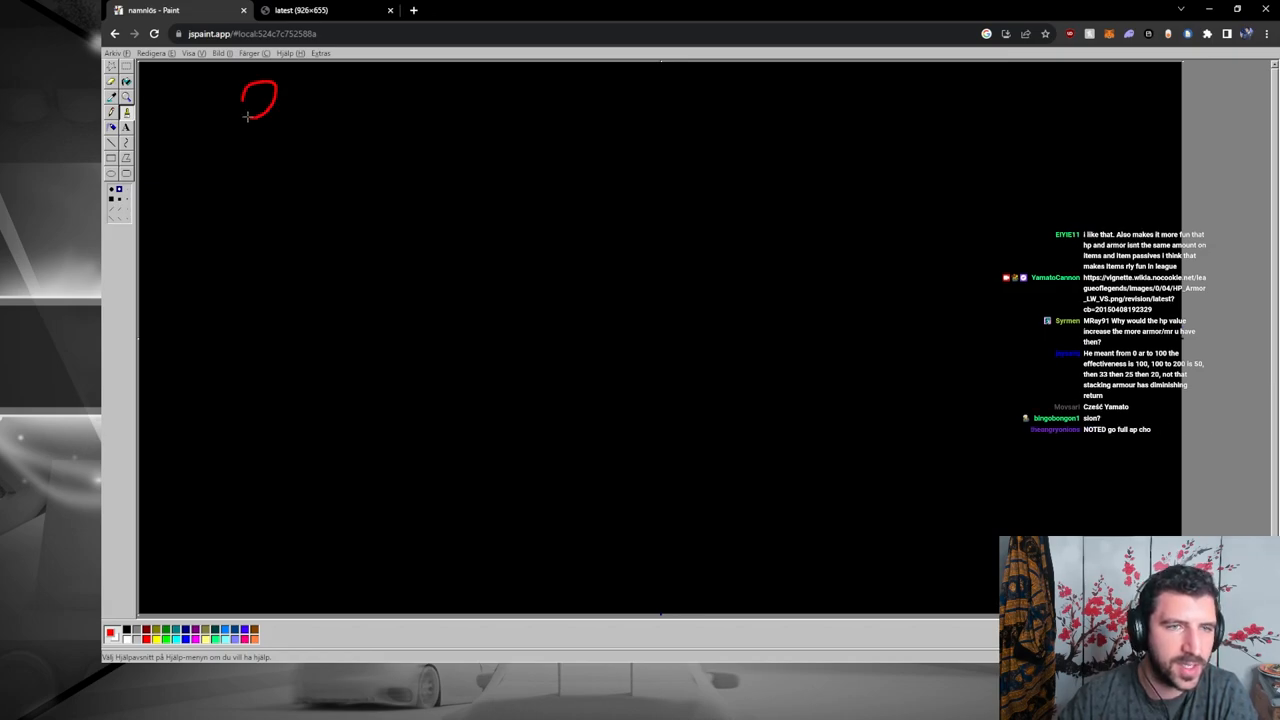
# Step: Write 0.6 and 0.8 in red at the top left and cross them out
pyautogui.moveTo(280, 96); pyautogui.dragTo(380, 96)
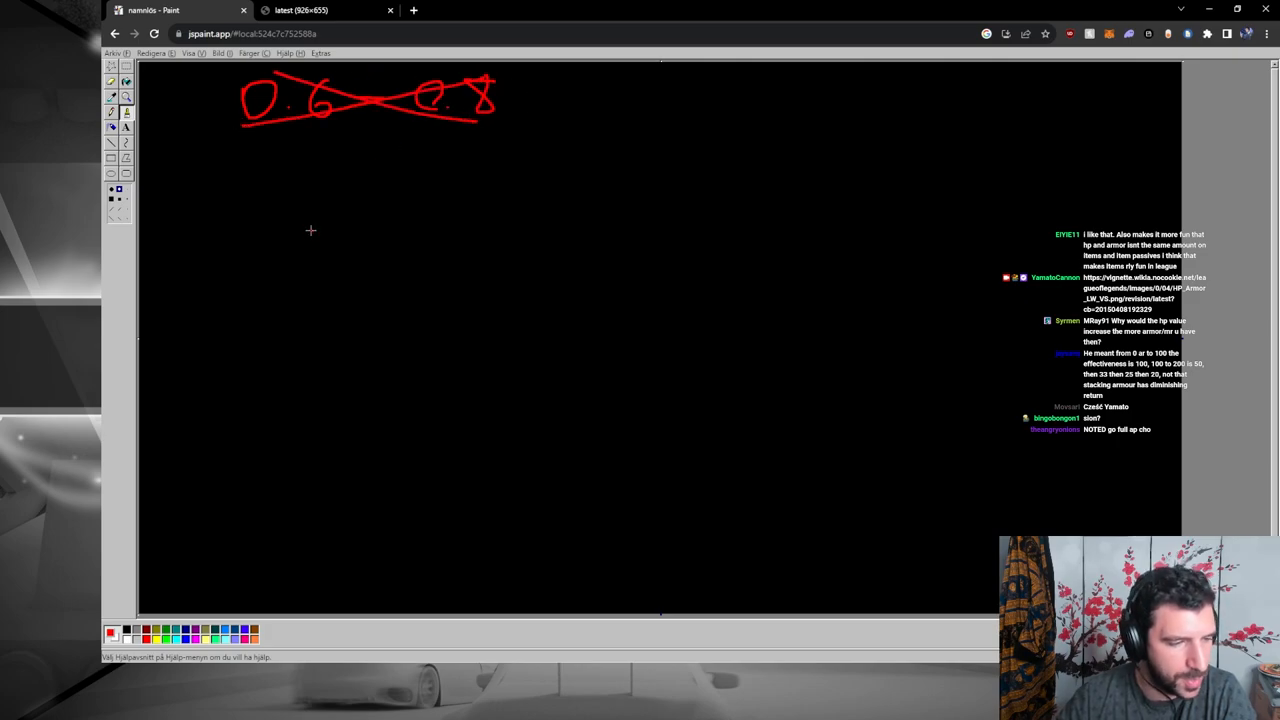
pyautogui.moveTo(320, 238)
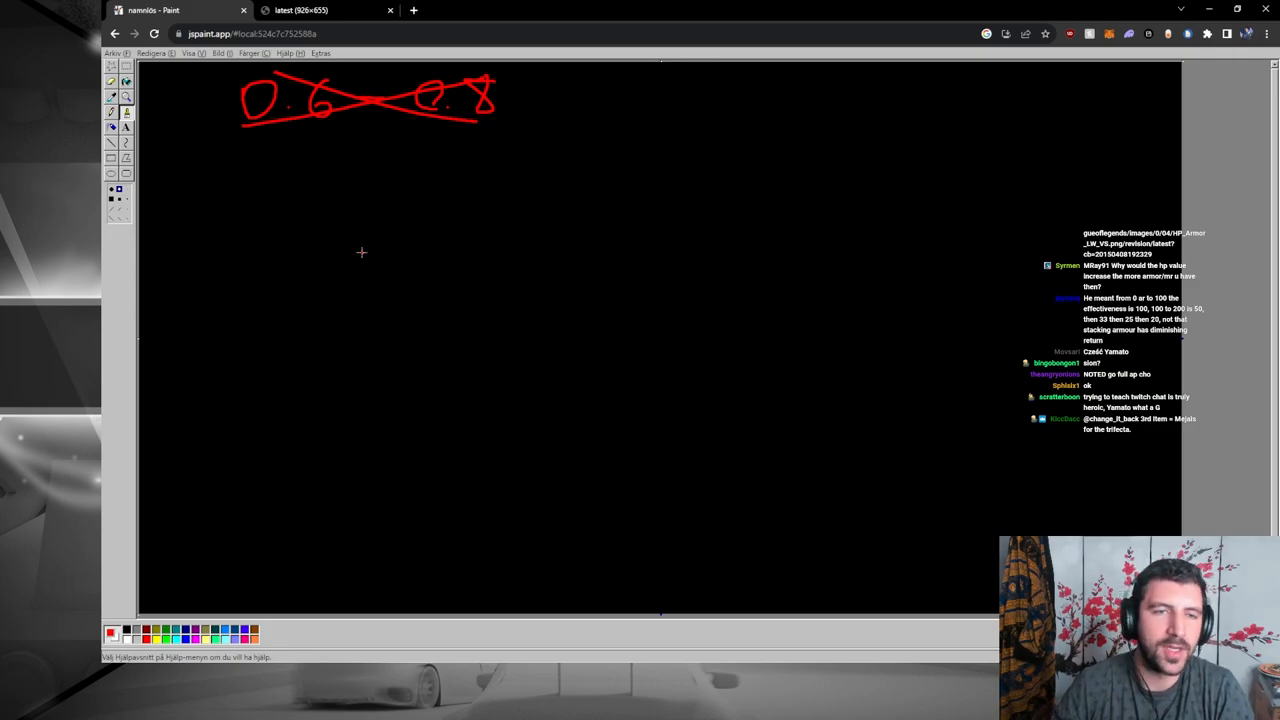
pyautogui.moveTo(336, 180)
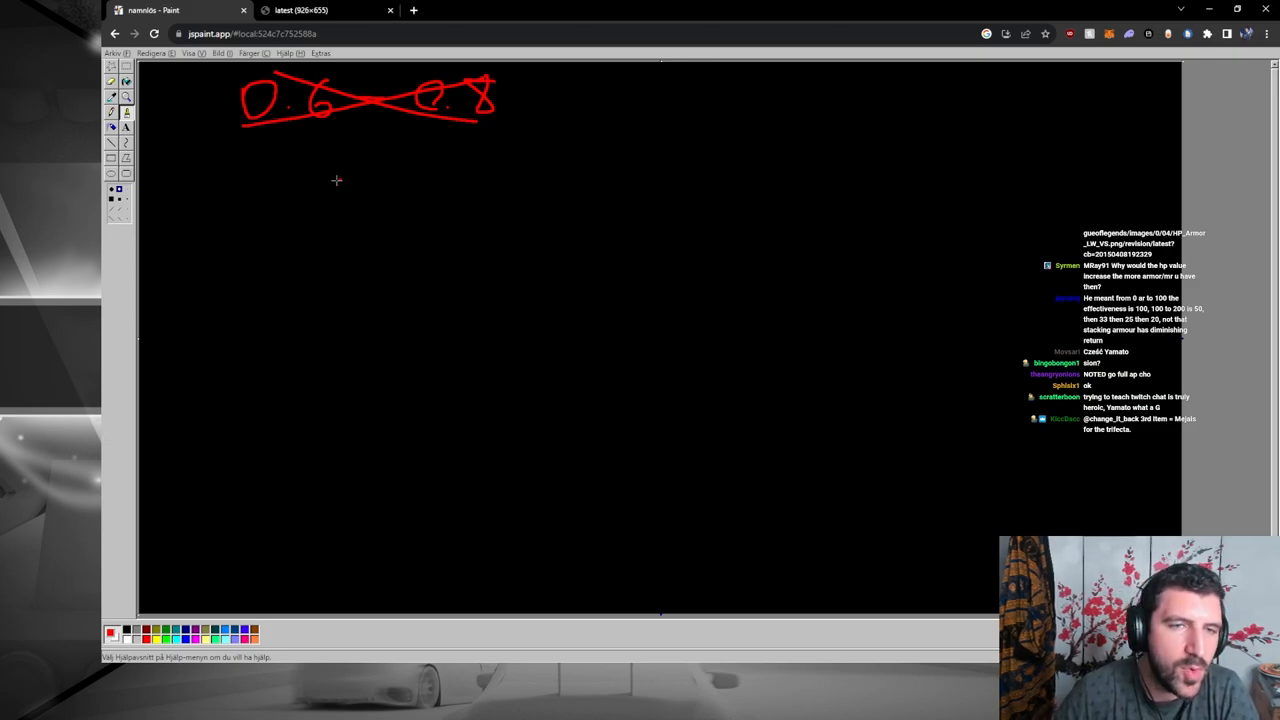
# Step: Write 100 MPEN → 100 MR with a boxed 100% and underline the 100 MR note
pyautogui.moveTo(340, 160); pyautogui.dragTo(384, 180)
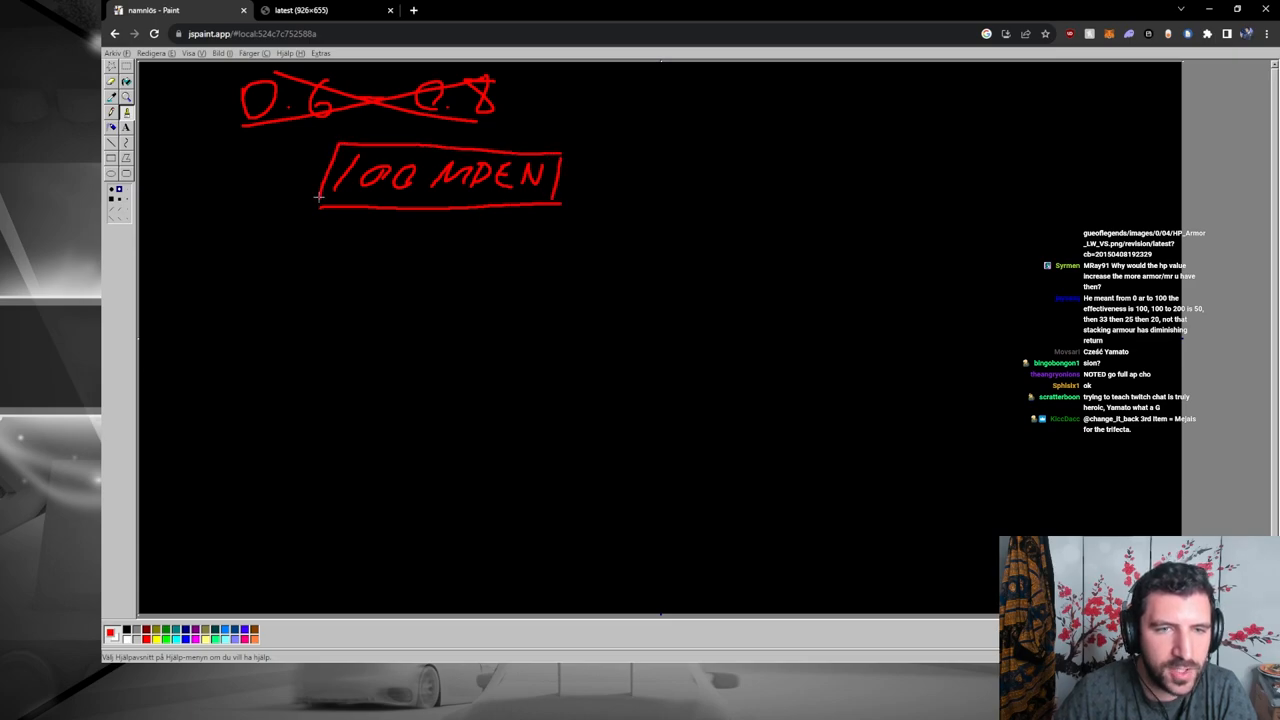
pyautogui.moveTo(604, 180); pyautogui.dragTo(676, 184)
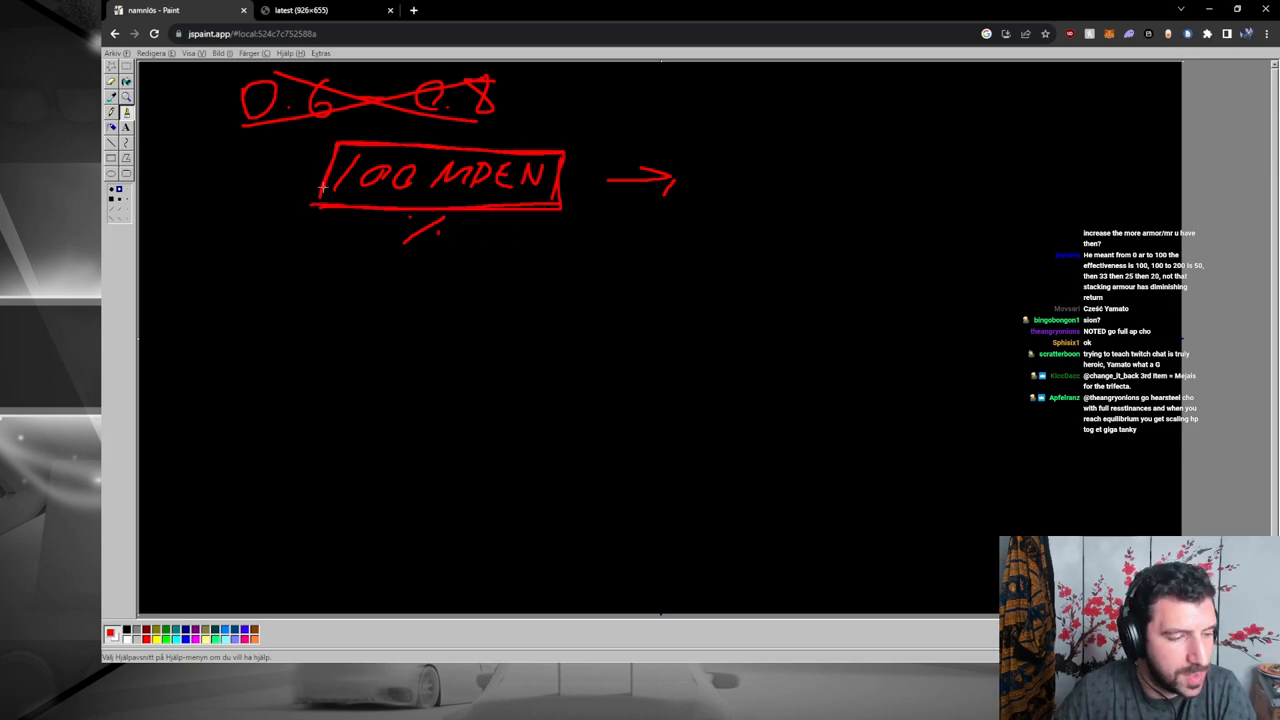
pyautogui.moveTo(764, 156)
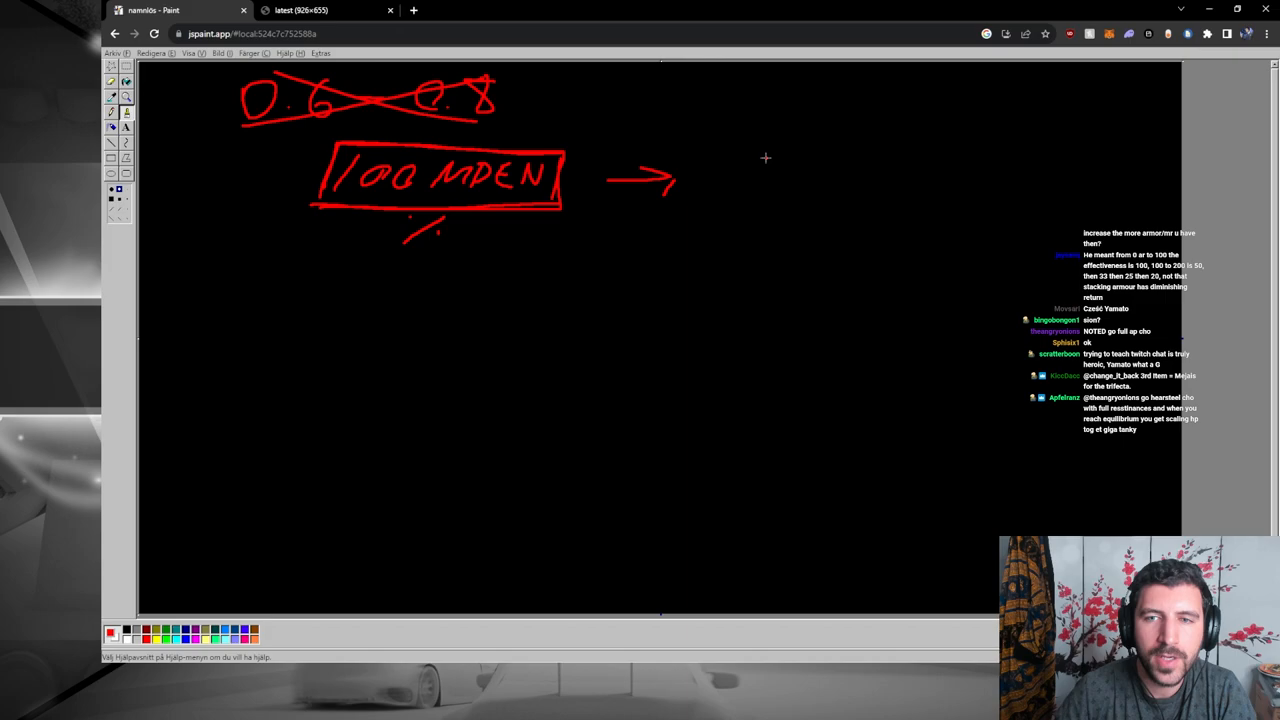
pyautogui.moveTo(744, 160); pyautogui.dragTo(876, 190)
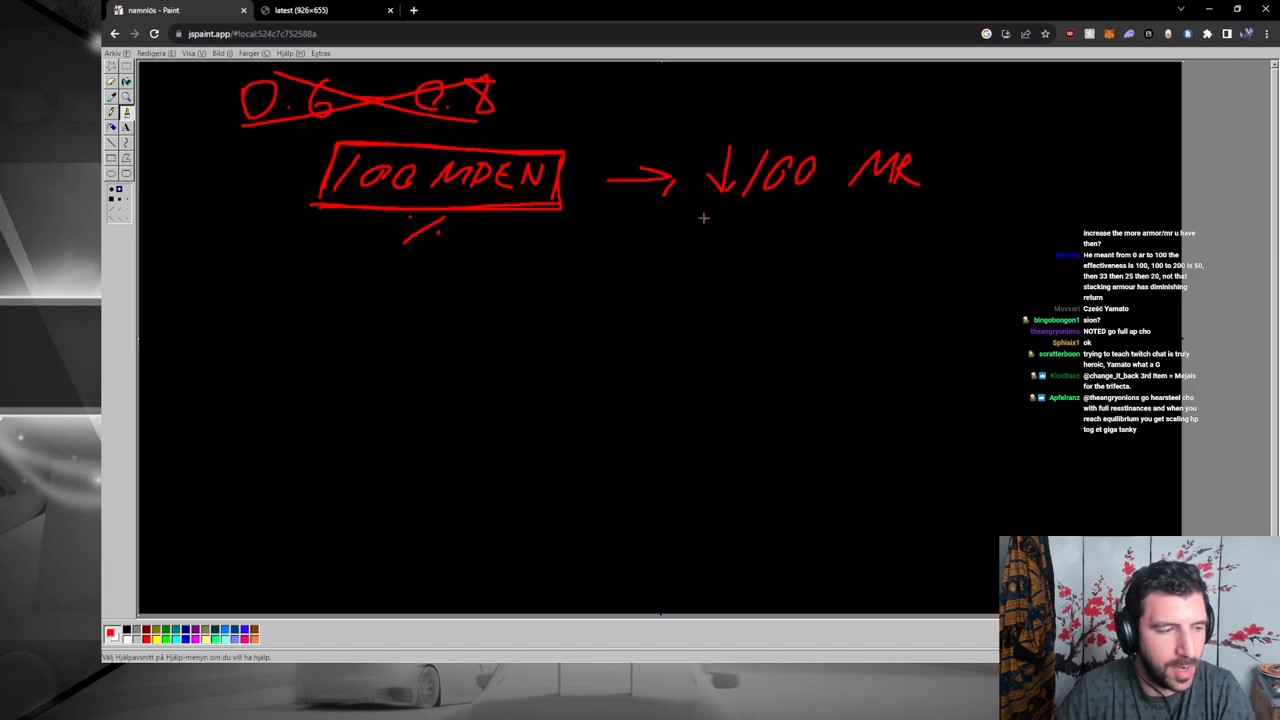
pyautogui.moveTo(704, 210)
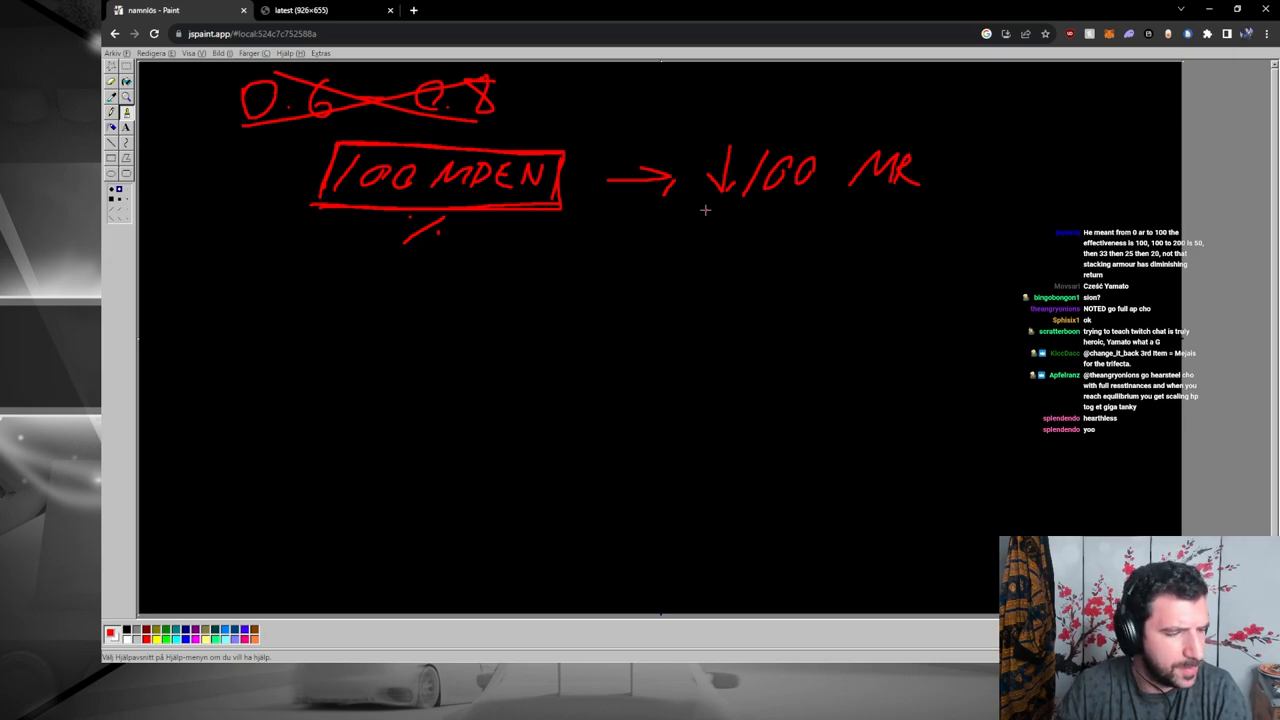
pyautogui.moveTo(704, 208); pyautogui.dragTo(940, 208)
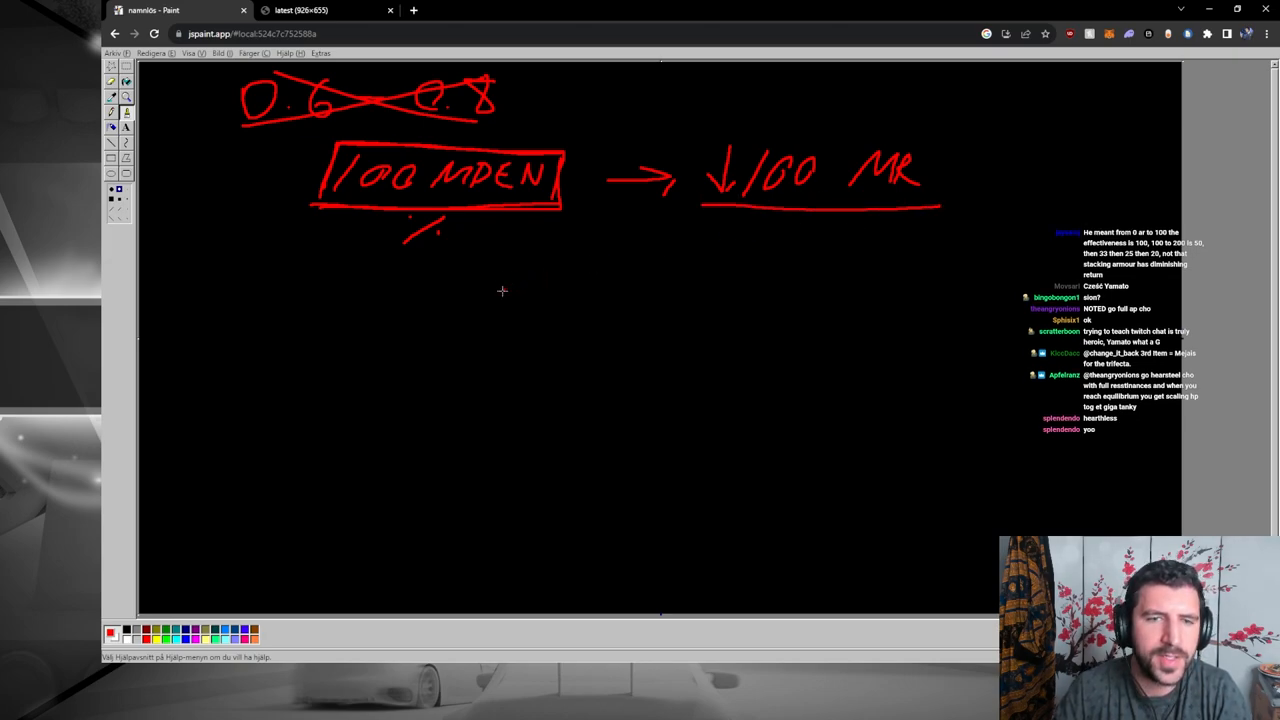
pyautogui.moveTo(520, 264); pyautogui.dragTo(630, 256)
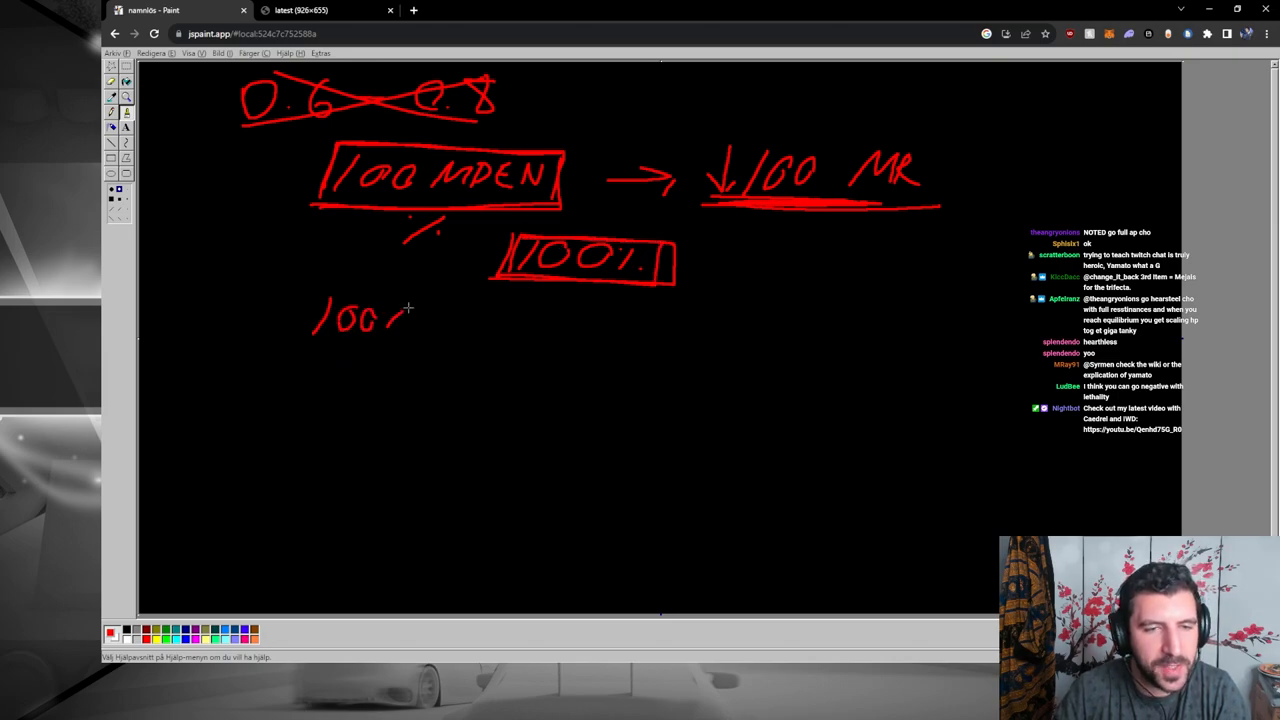
# Step: Write a second line 100 MPEN → 200 MR with a boxed 50% and an arrow from it
pyautogui.moveTo(390, 316); pyautogui.dragTo(470, 324)
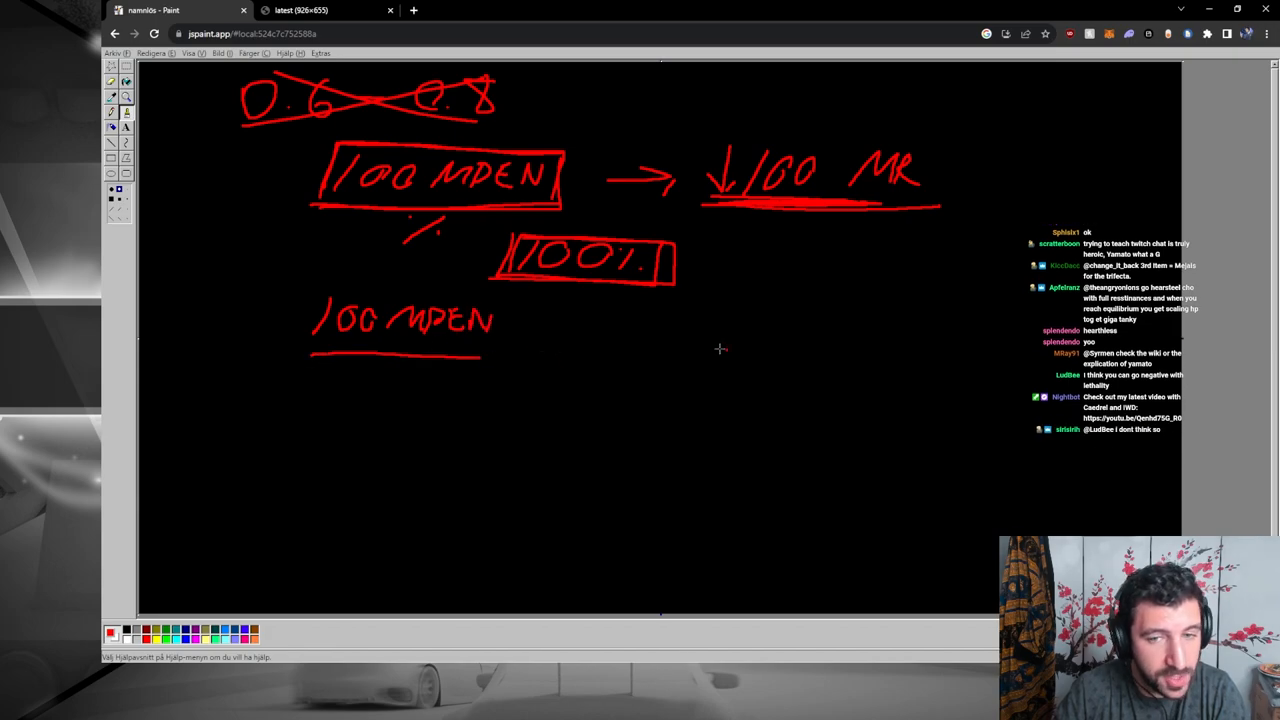
pyautogui.moveTo(580, 336); pyautogui.dragTo(810, 340)
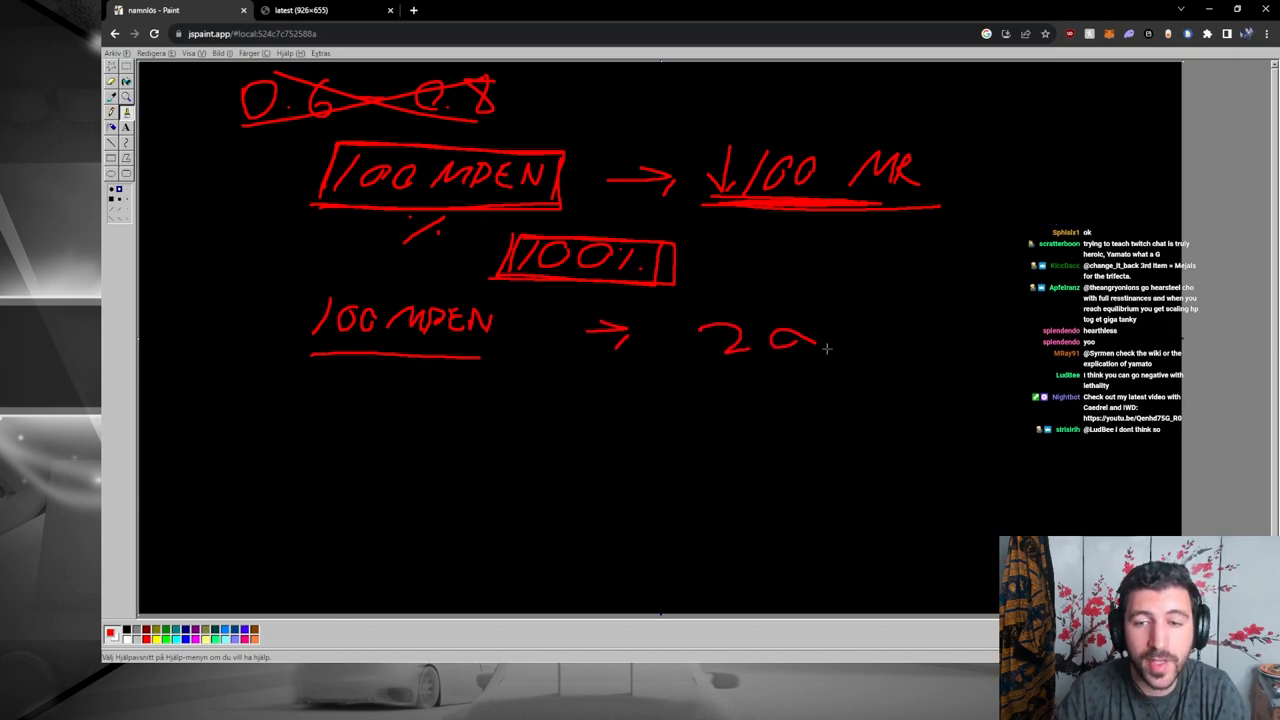
pyautogui.moveTo(820, 336); pyautogui.dragTo(930, 340)
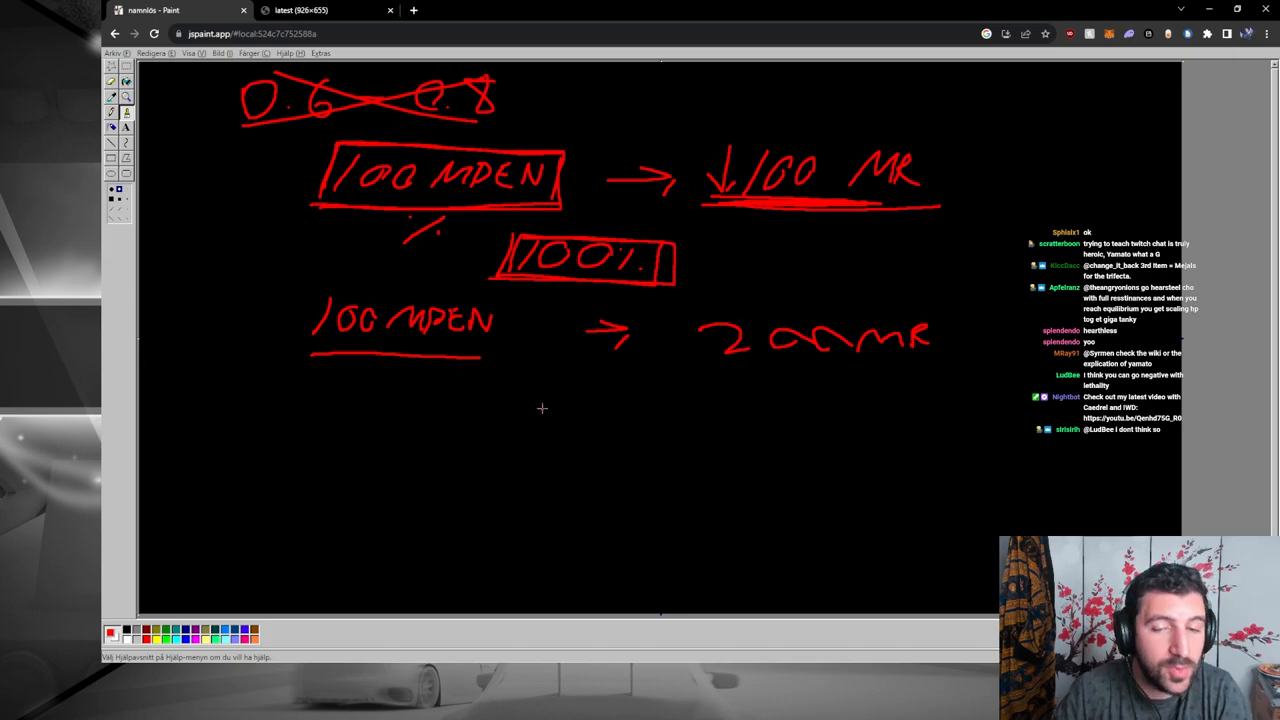
pyautogui.moveTo(520, 400); pyautogui.dragTo(600, 430)
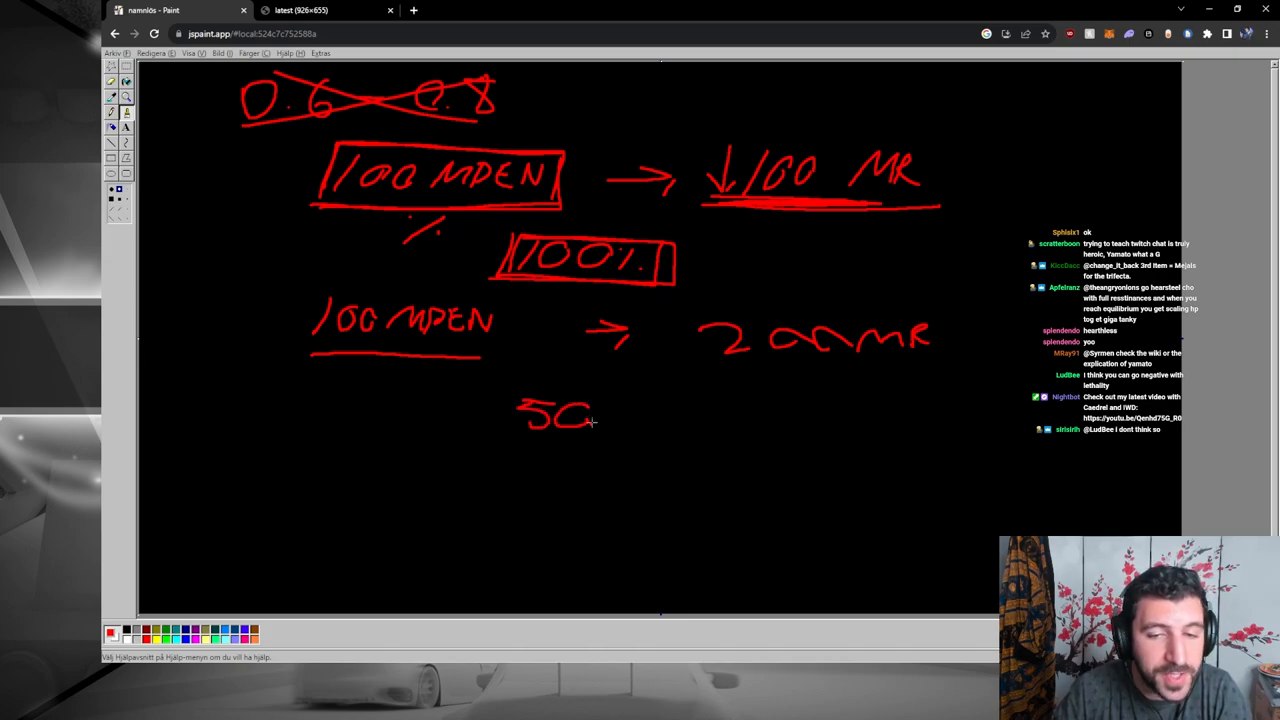
pyautogui.moveTo(500, 390); pyautogui.dragTo(636, 444)
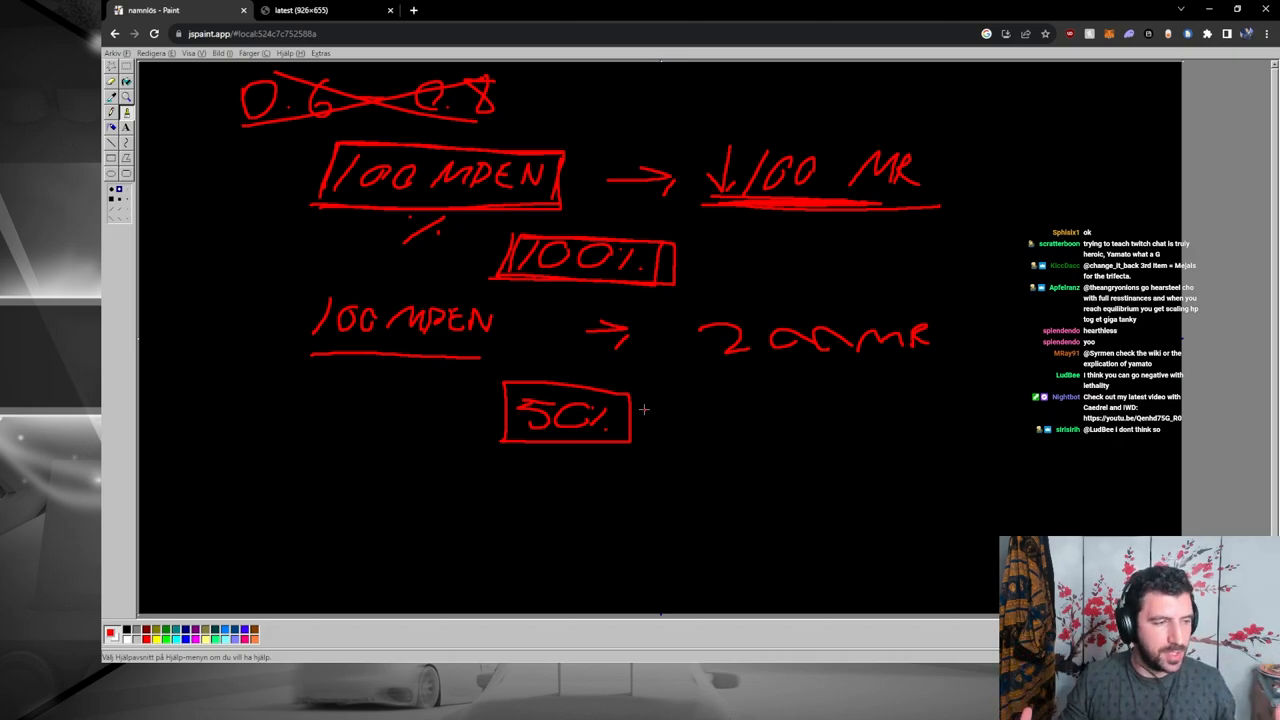
pyautogui.moveTo(624, 430)
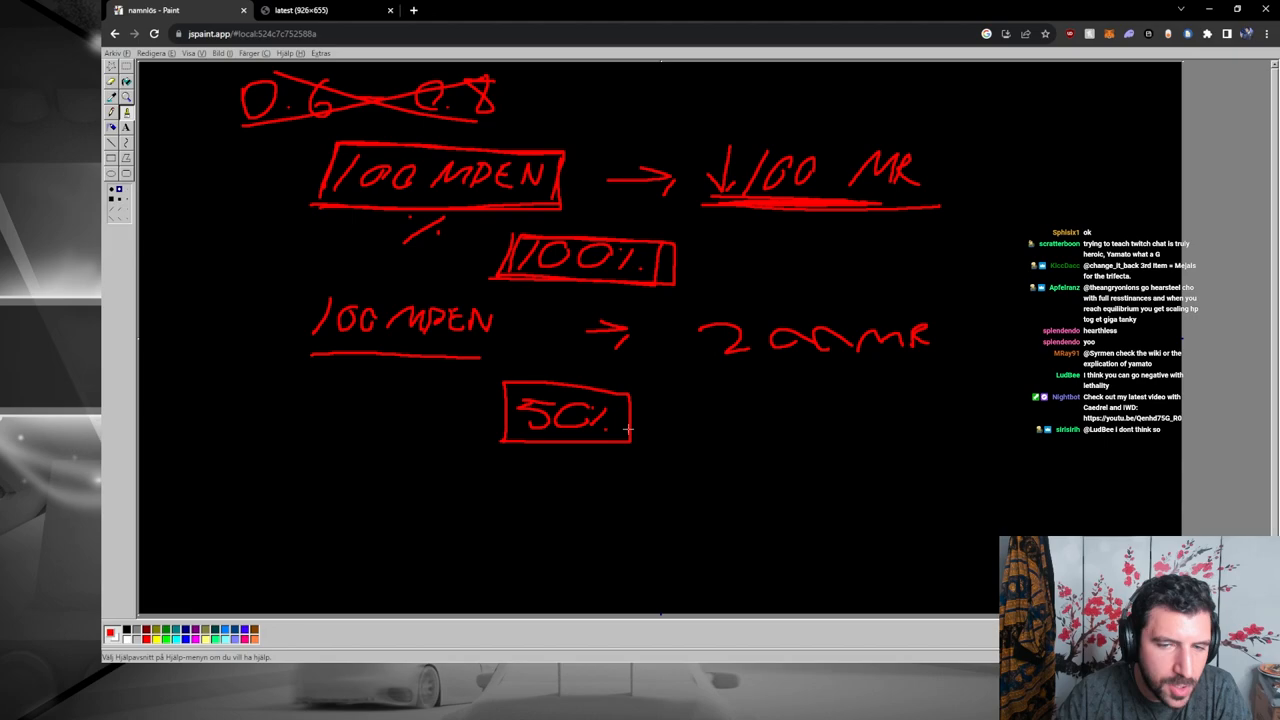
pyautogui.moveTo(630, 430); pyautogui.dragTo(670, 390)
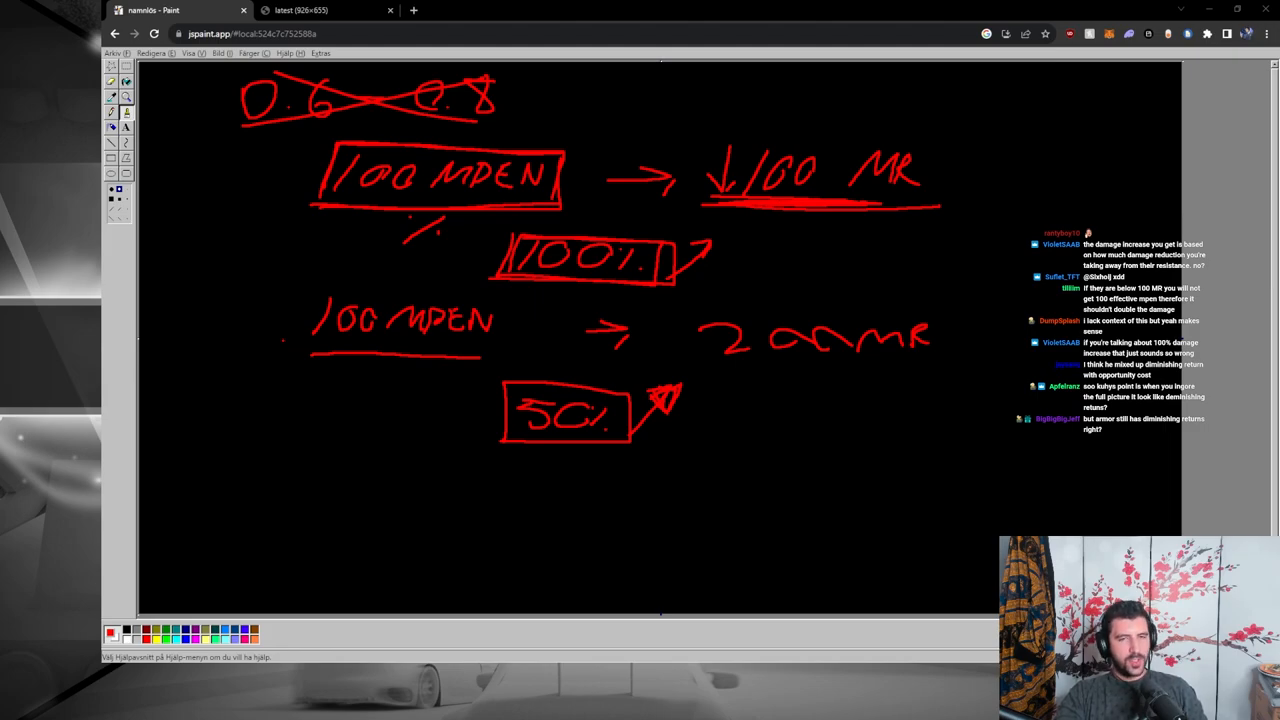
# Step: Write and box 500, 1000 and 250 down the left edge, then start 6 MPEN near the bottom
pyautogui.moveTo(184, 150); pyautogui.dragTo(176, 184)
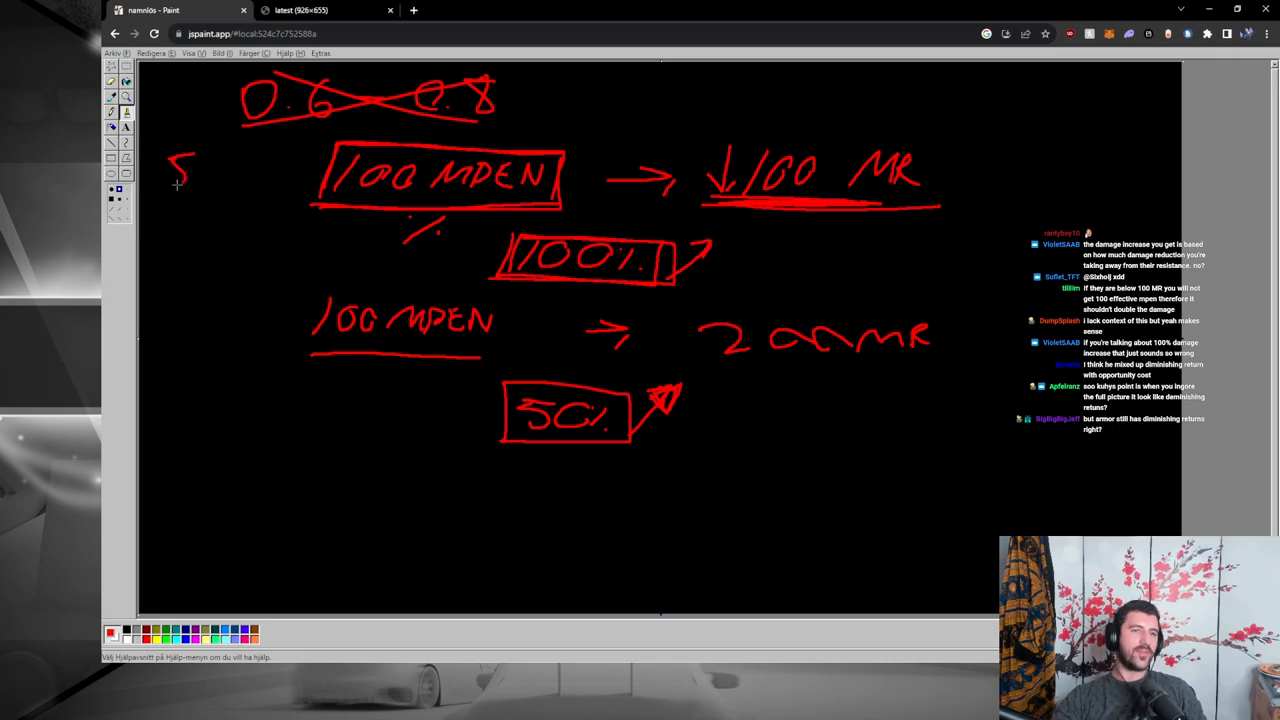
pyautogui.moveTo(160, 150); pyautogui.dragTo(270, 210)
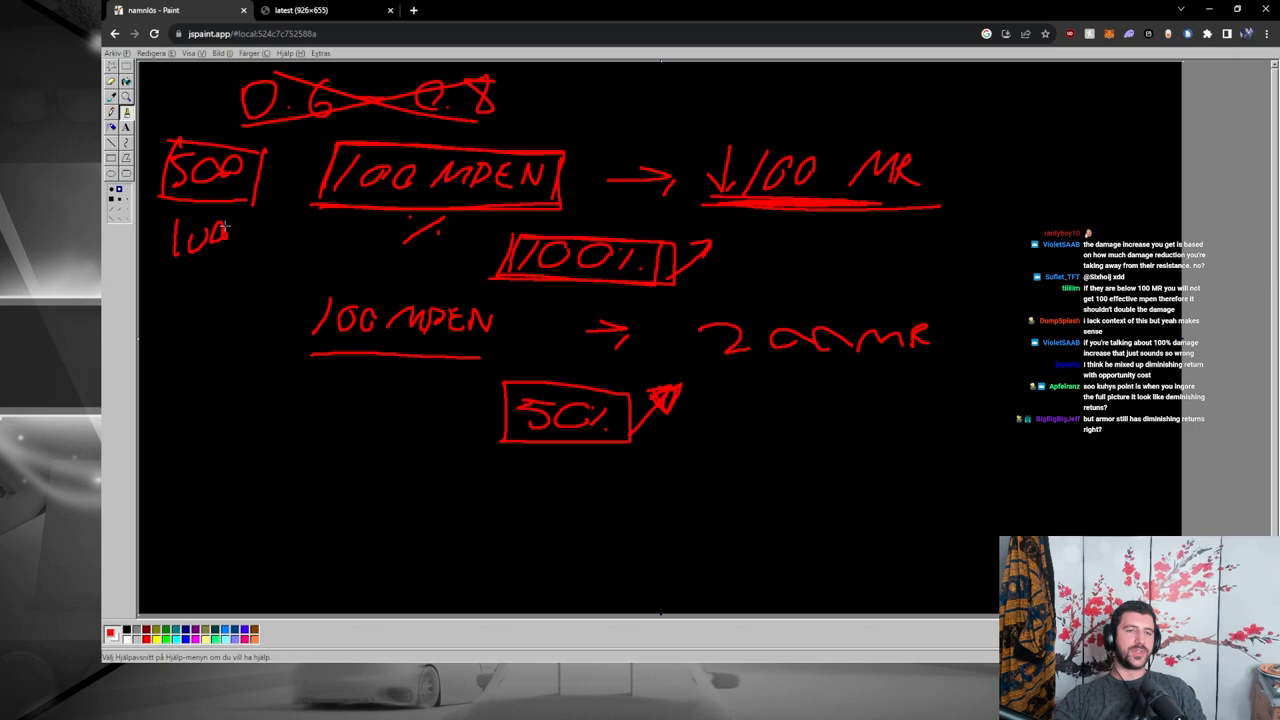
pyautogui.moveTo(164, 216); pyautogui.dragTo(270, 260)
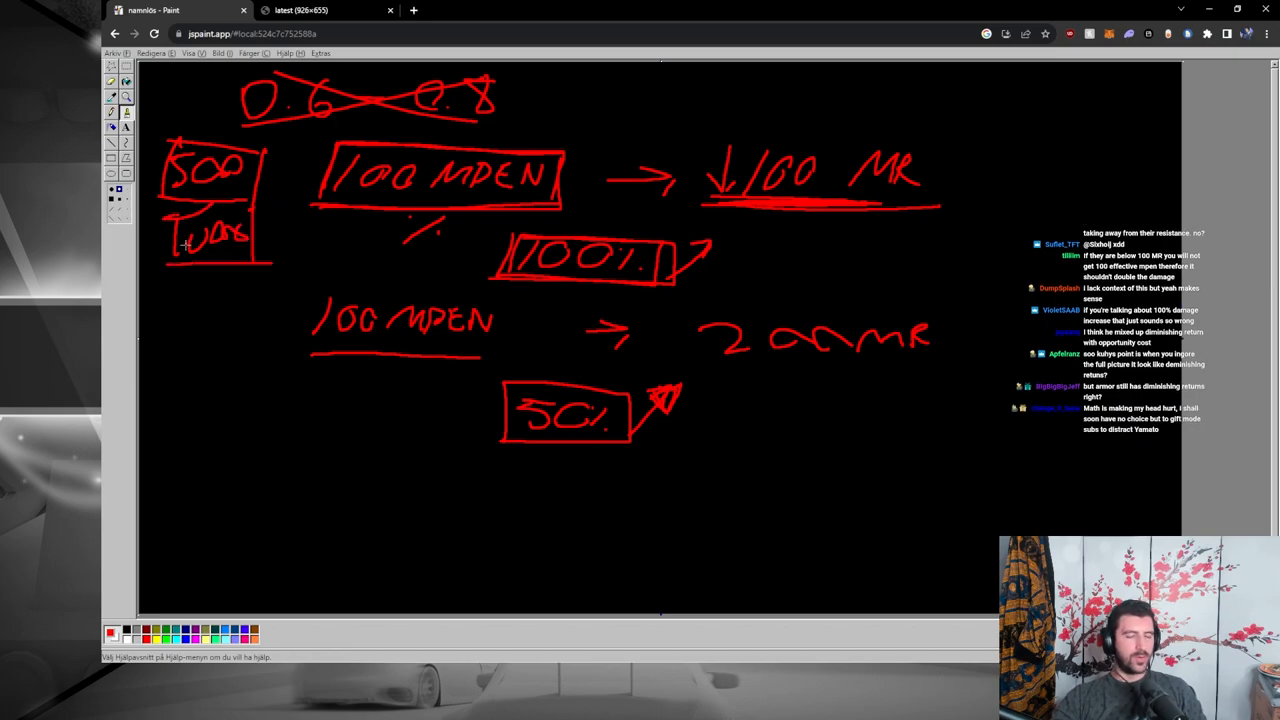
pyautogui.moveTo(170, 296)
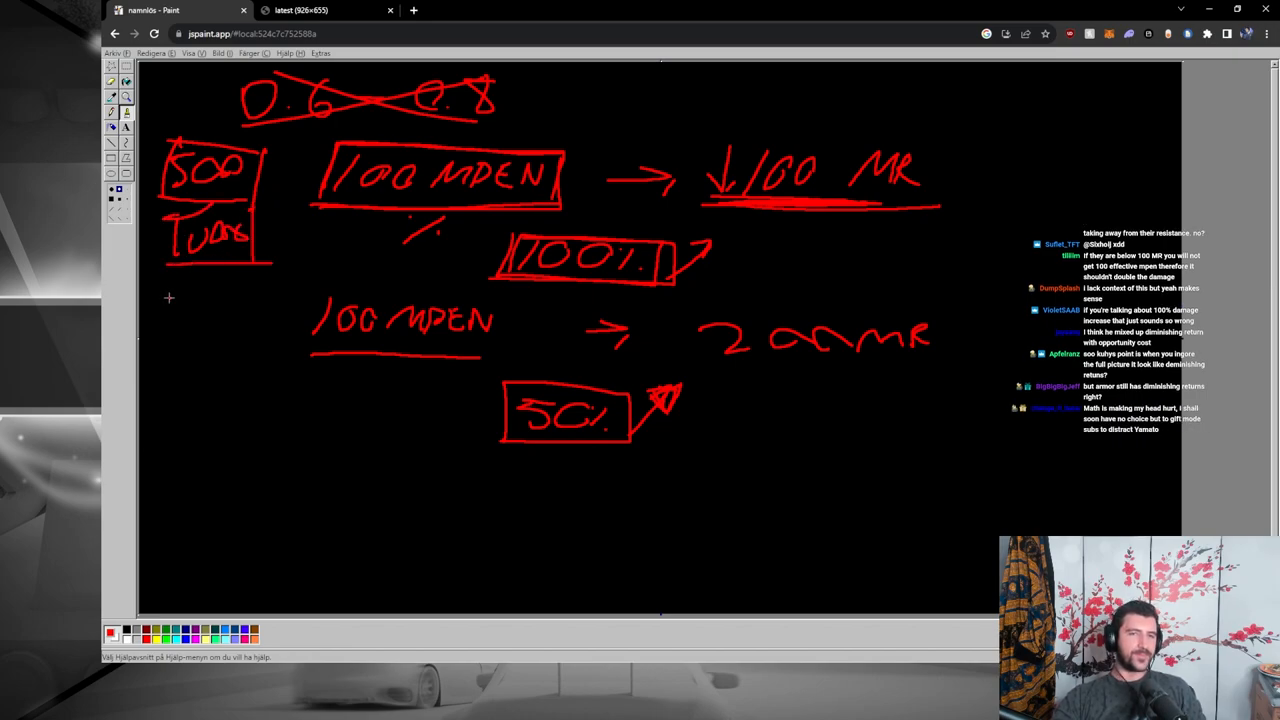
pyautogui.moveTo(176, 300); pyautogui.dragTo(244, 310)
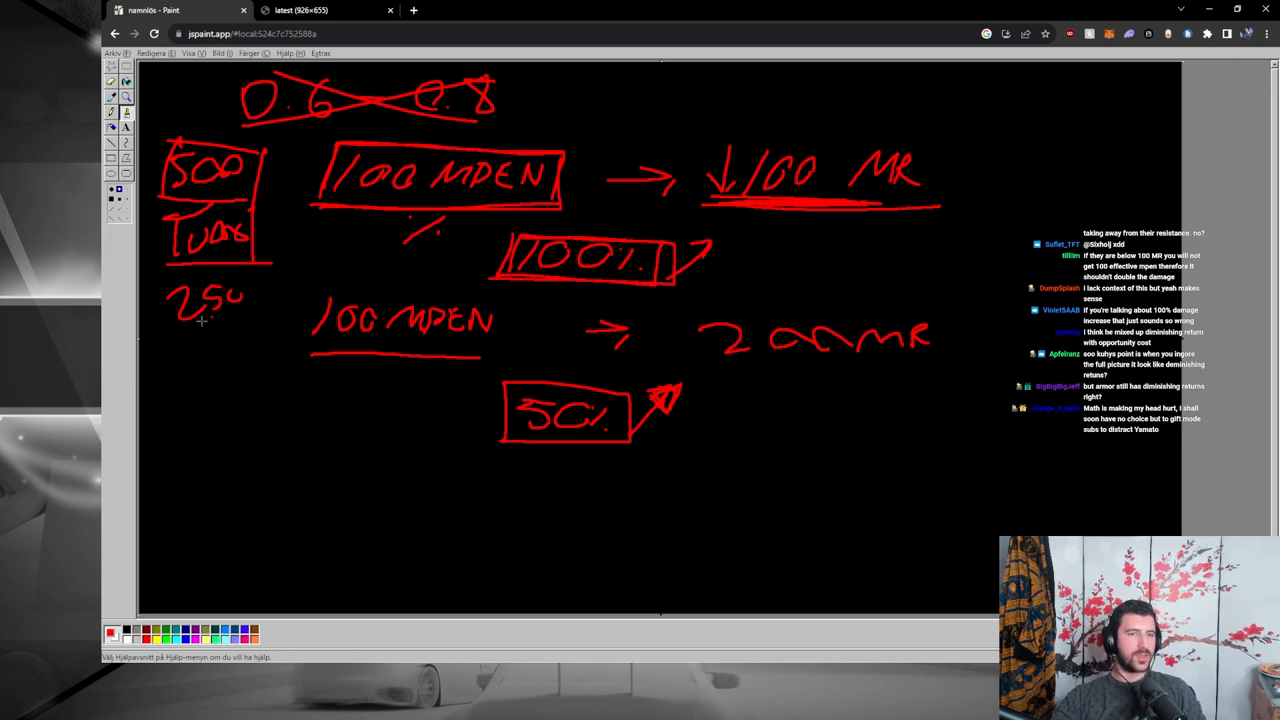
pyautogui.moveTo(164, 276); pyautogui.dragTo(260, 320)
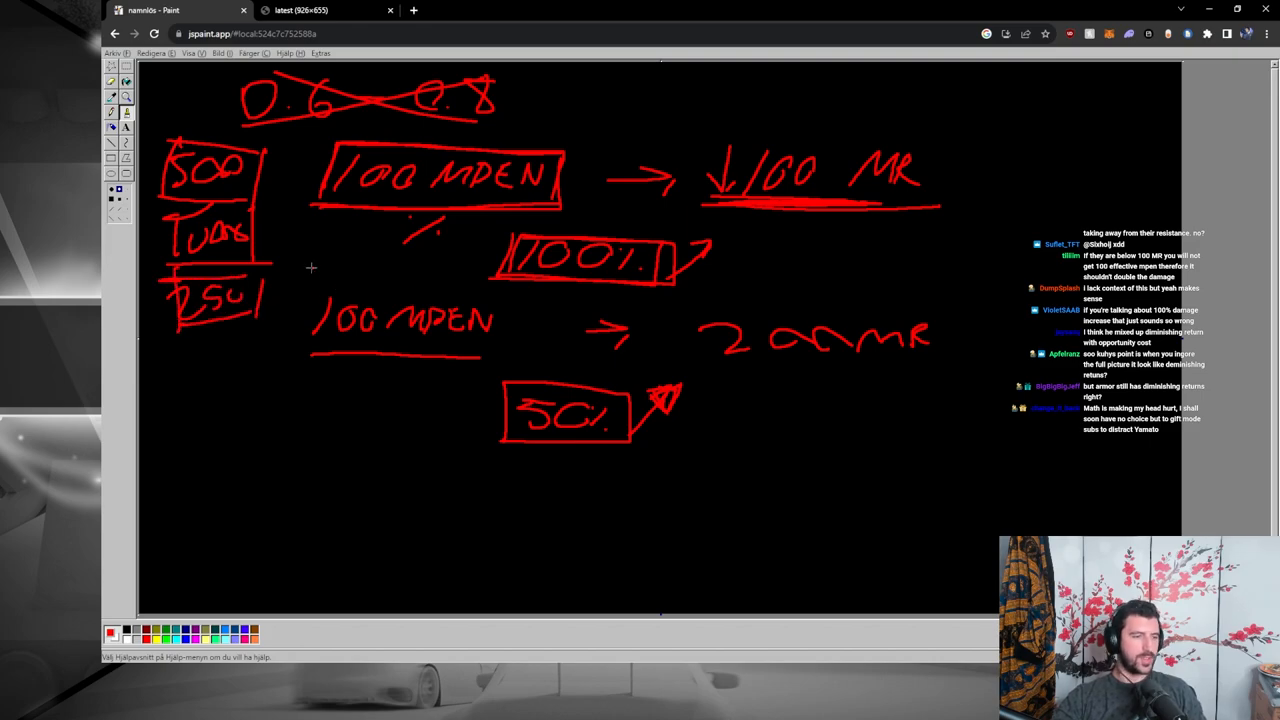
pyautogui.moveTo(296, 224)
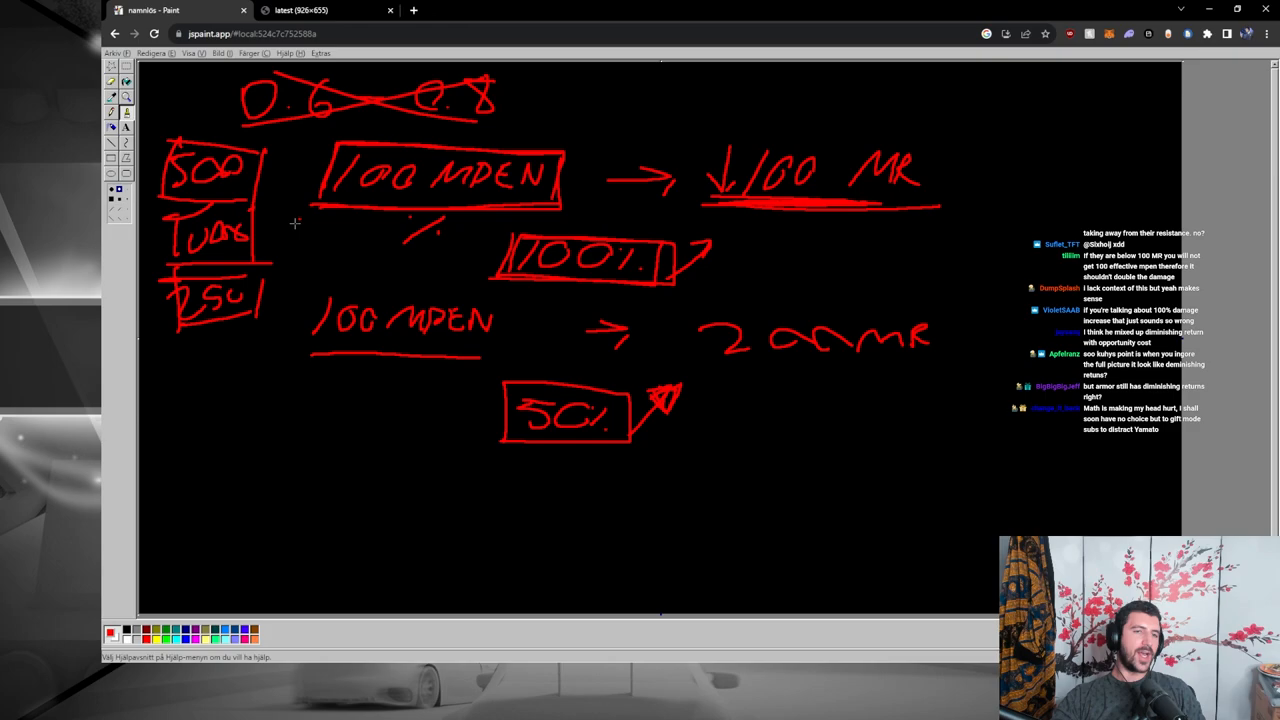
pyautogui.moveTo(190, 204)
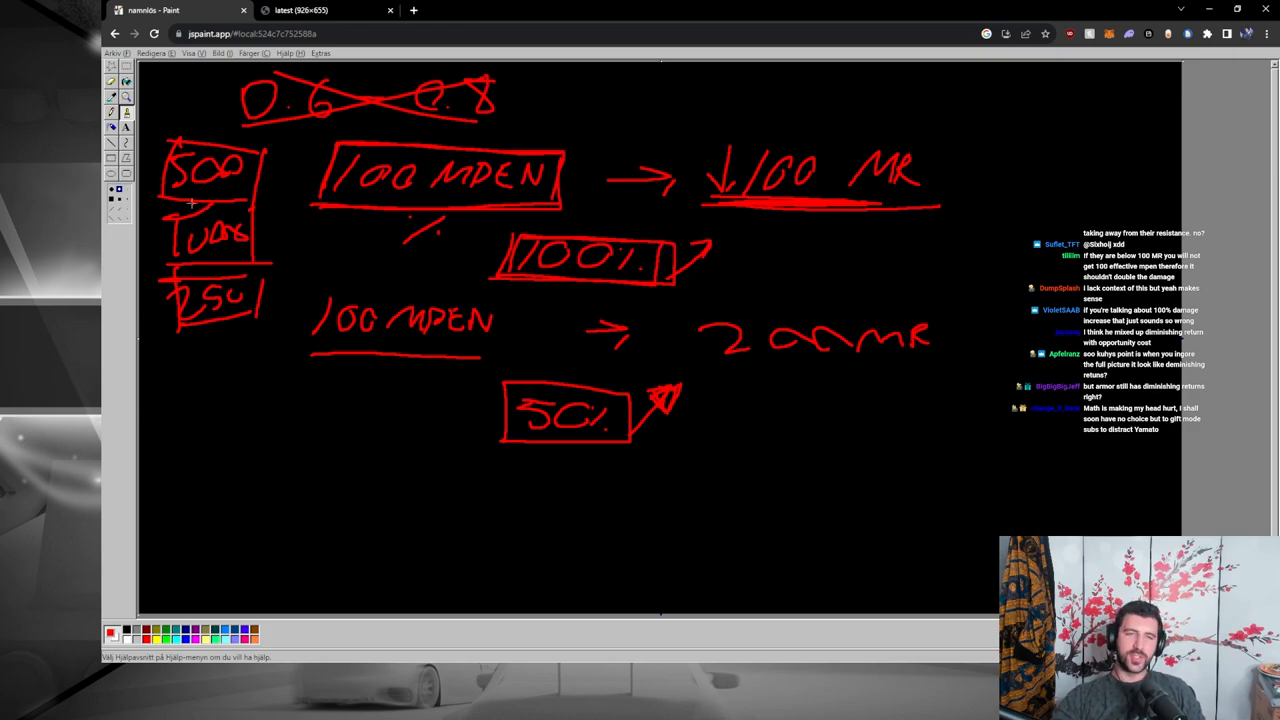
pyautogui.moveTo(176, 198)
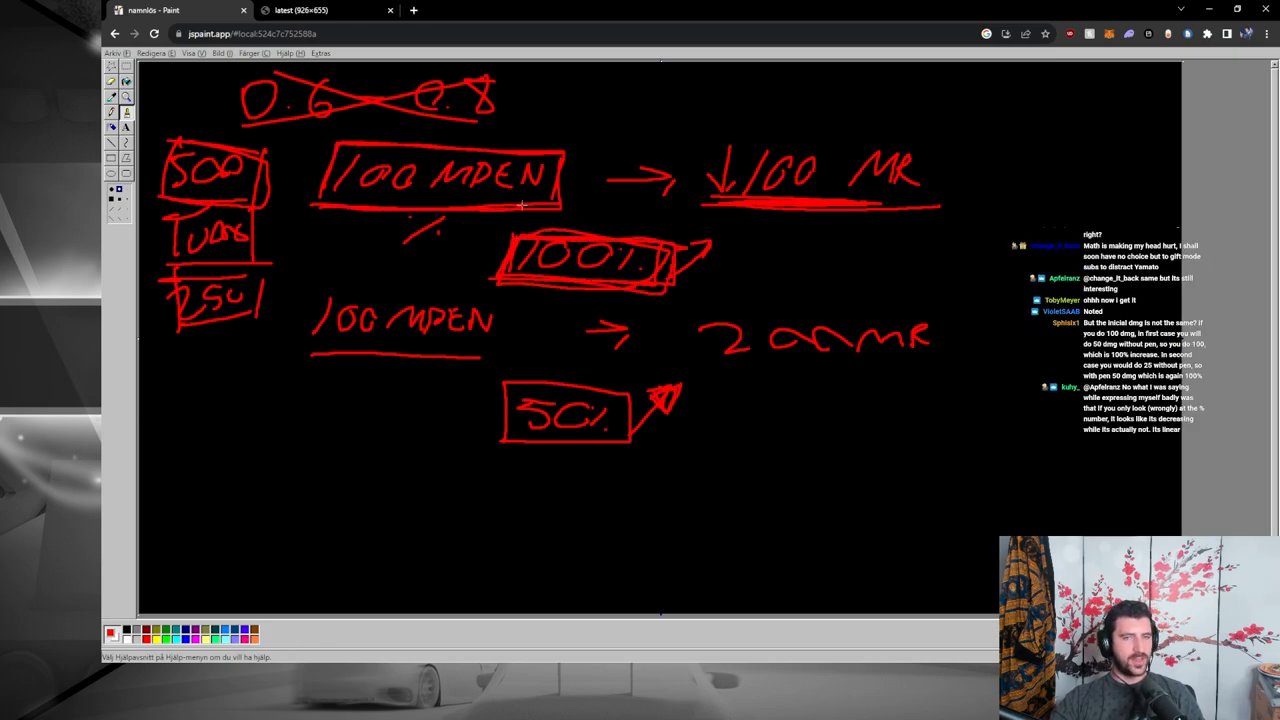
pyautogui.moveTo(510, 230)
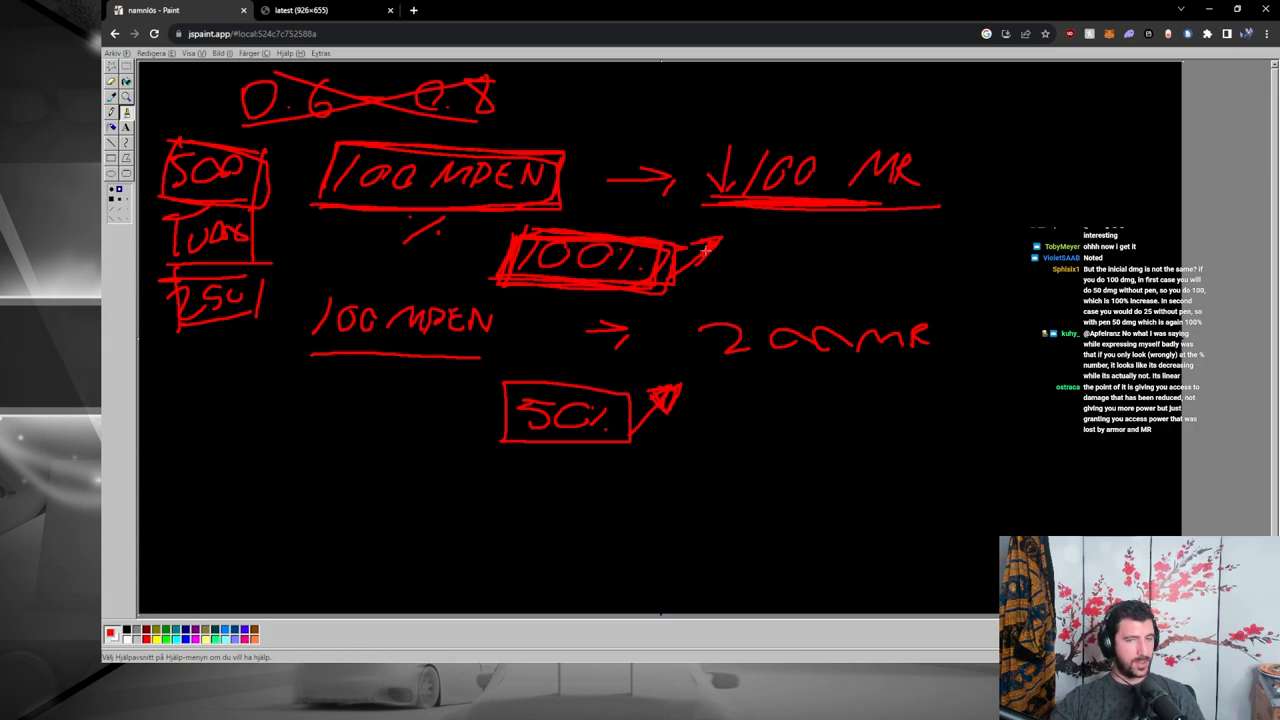
pyautogui.moveTo(390, 476); pyautogui.dragTo(420, 524)
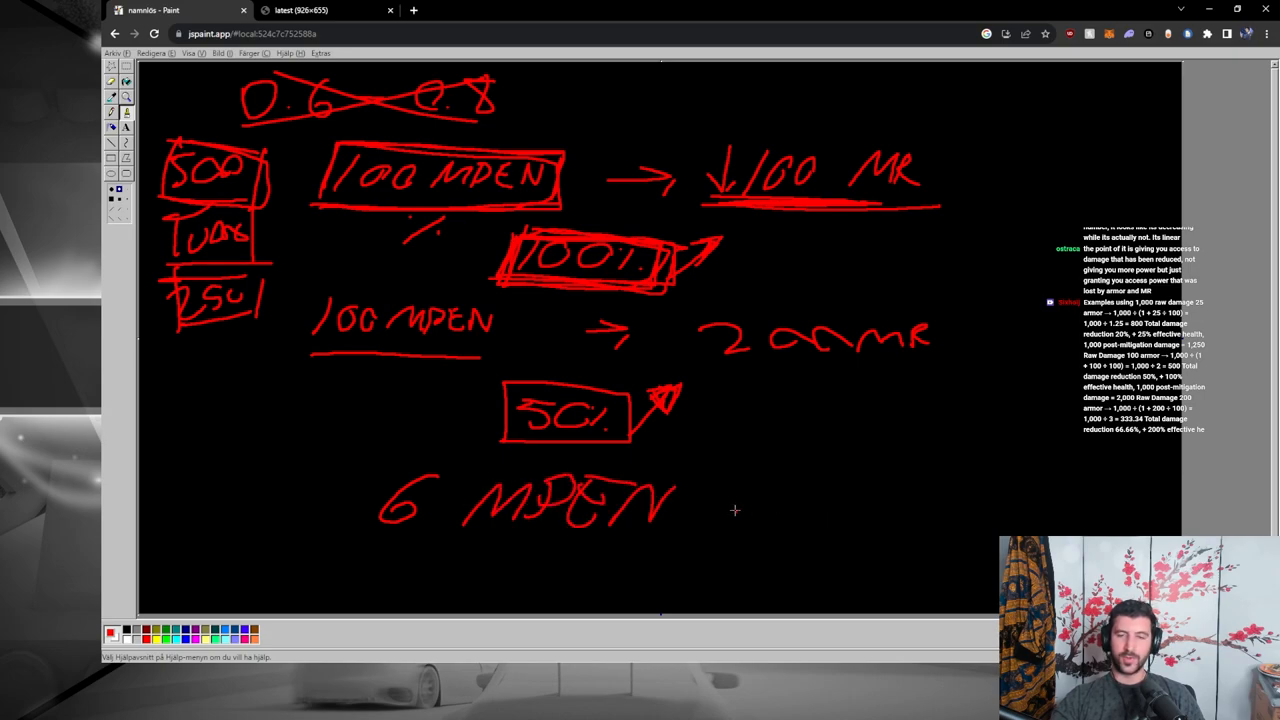
# Step: Write 'vs 10 MR' beside 6 MPEN at the bottom and bring up the File menu
pyautogui.moveTo(730, 500); pyautogui.dragTo(1110, 490)
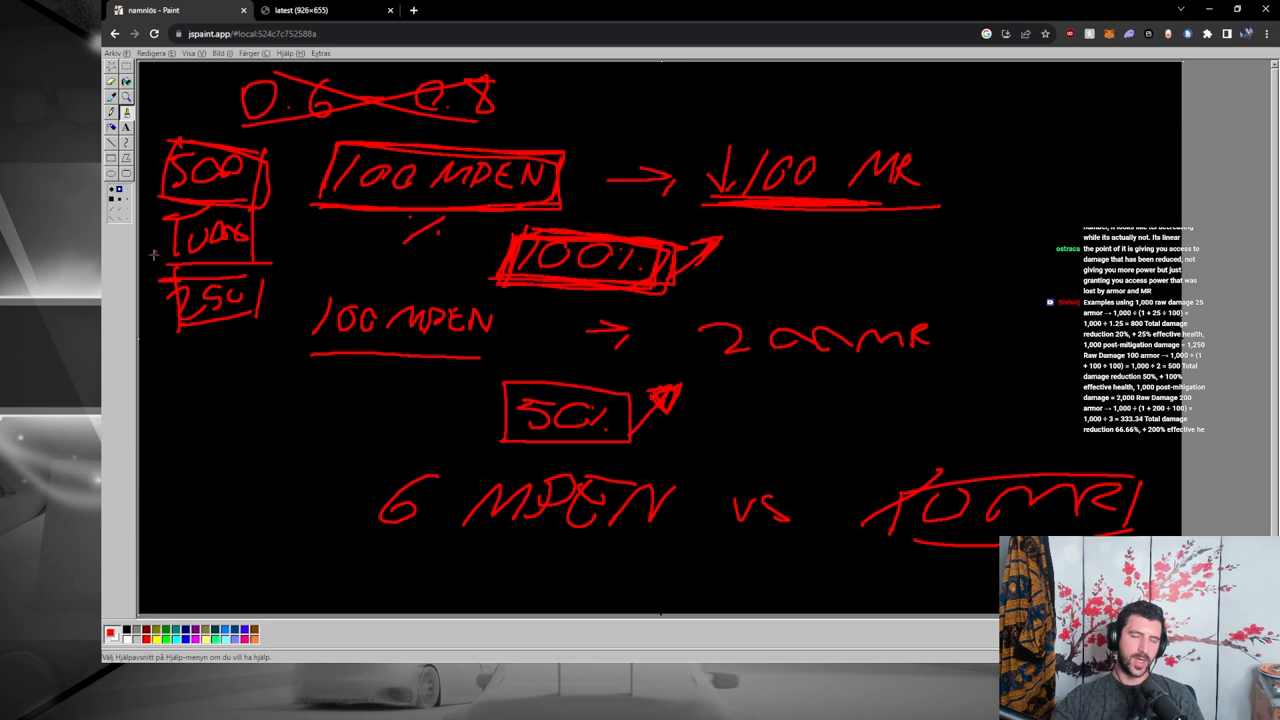
pyautogui.click(116, 52)
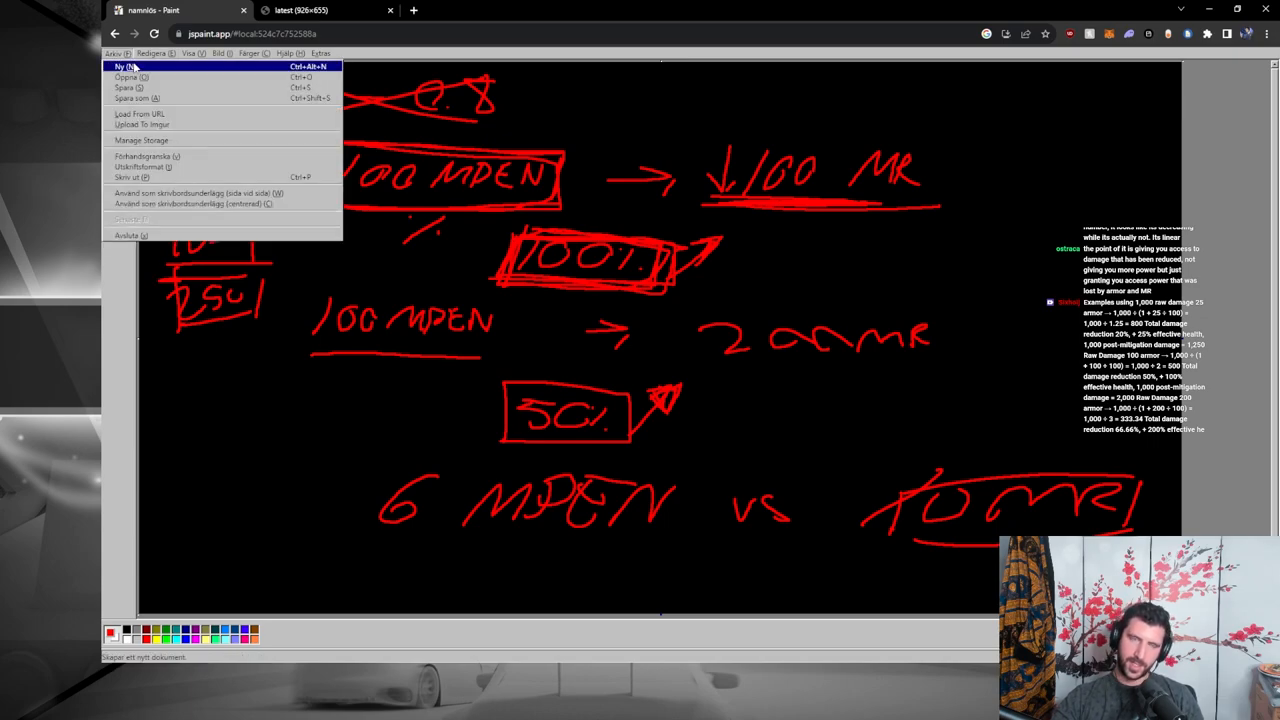
# Step: Start a new canvas and answer the unsaved-changes prompt without saving
pyautogui.click(120, 66)
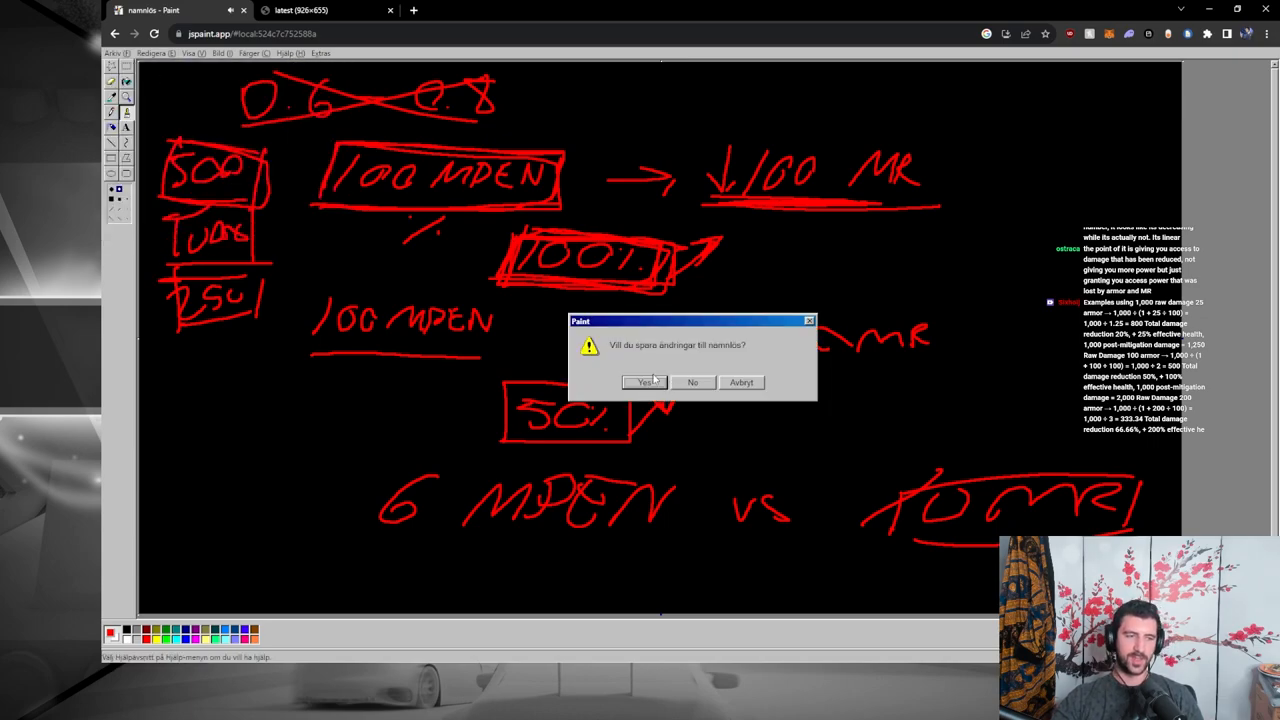
pyautogui.click(644, 382)
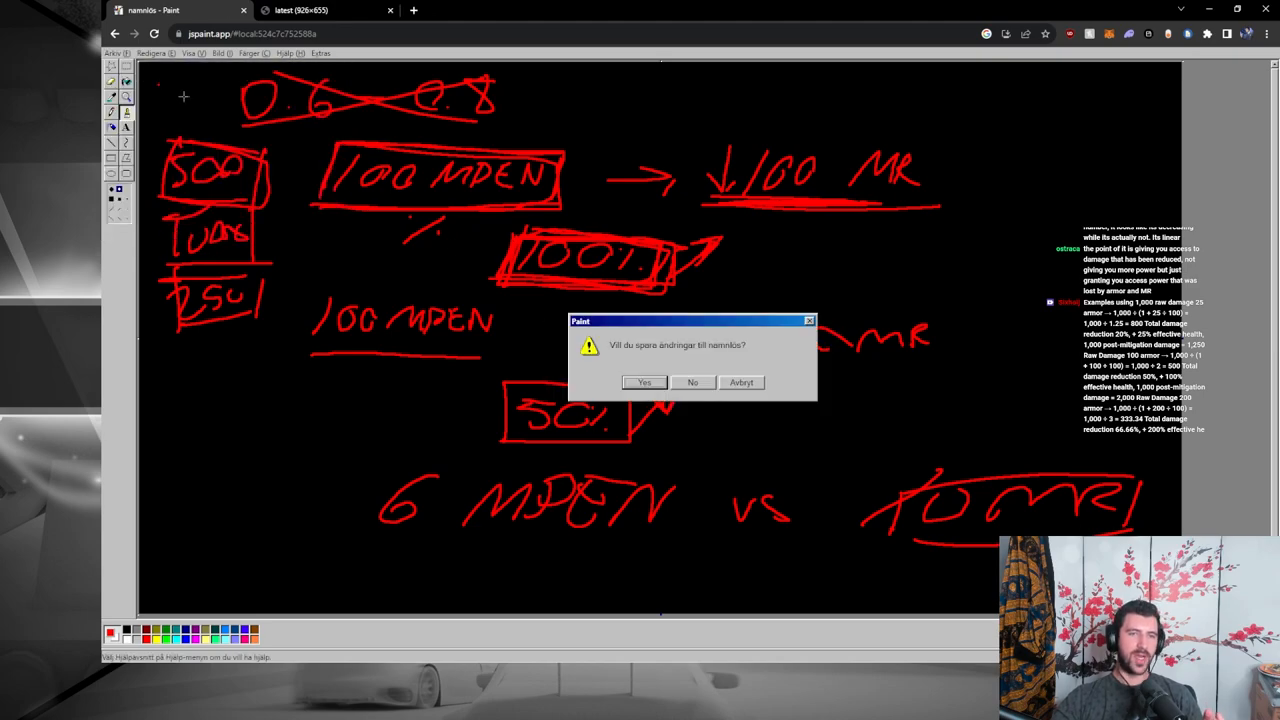
pyautogui.click(692, 382)
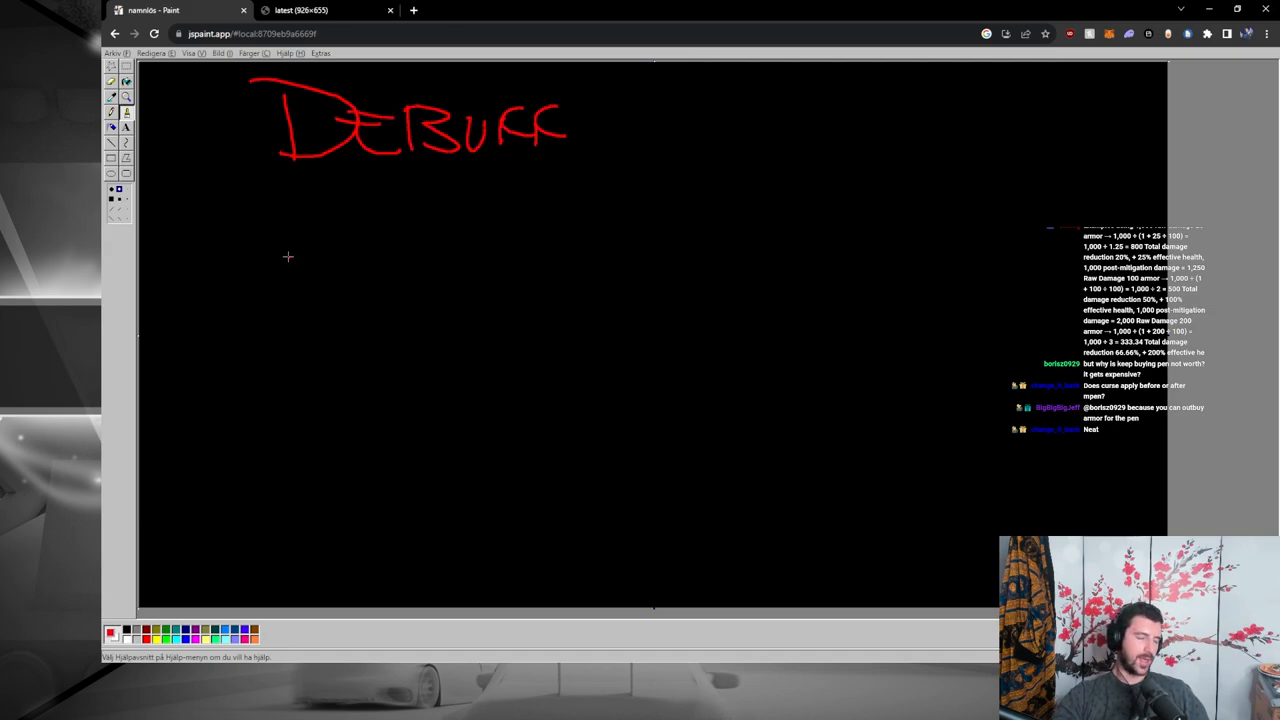
# Step: Write a percent sign beneath the DEBUFF heading and start the FLA line below
pyautogui.moveTo(360, 196); pyautogui.dragTo(420, 224)
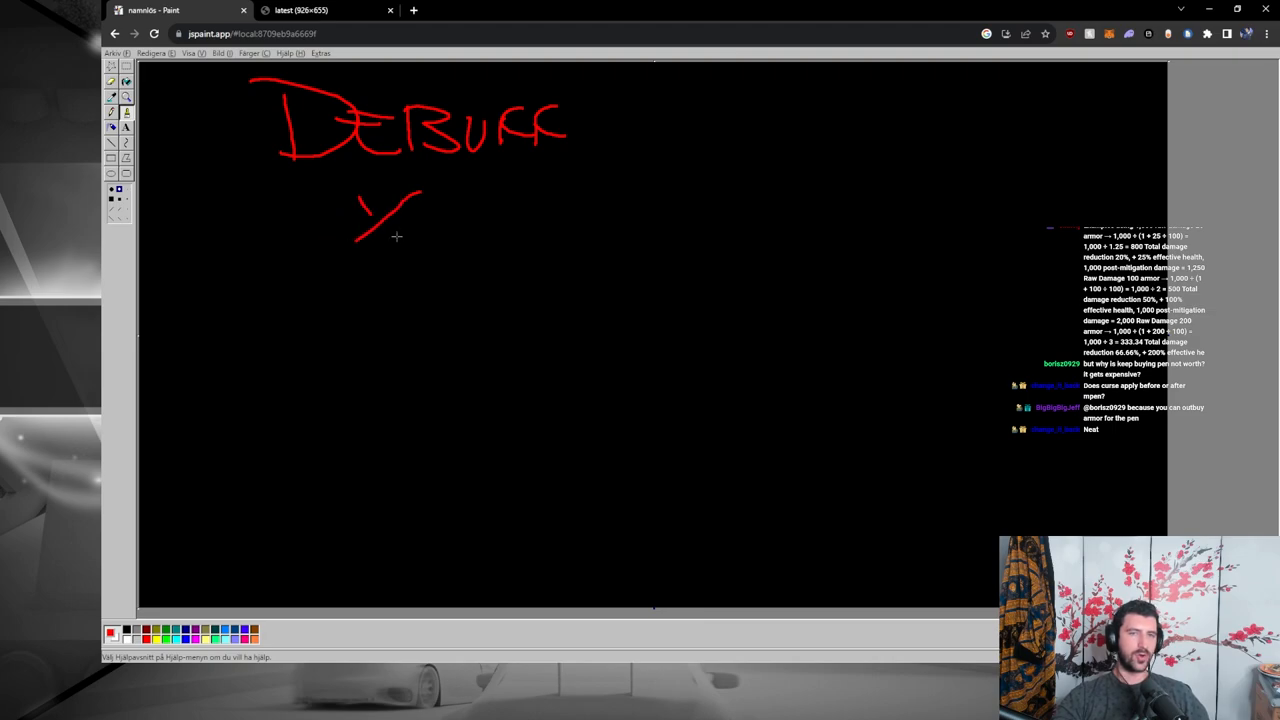
pyautogui.moveTo(296, 290); pyautogui.dragTo(450, 320)
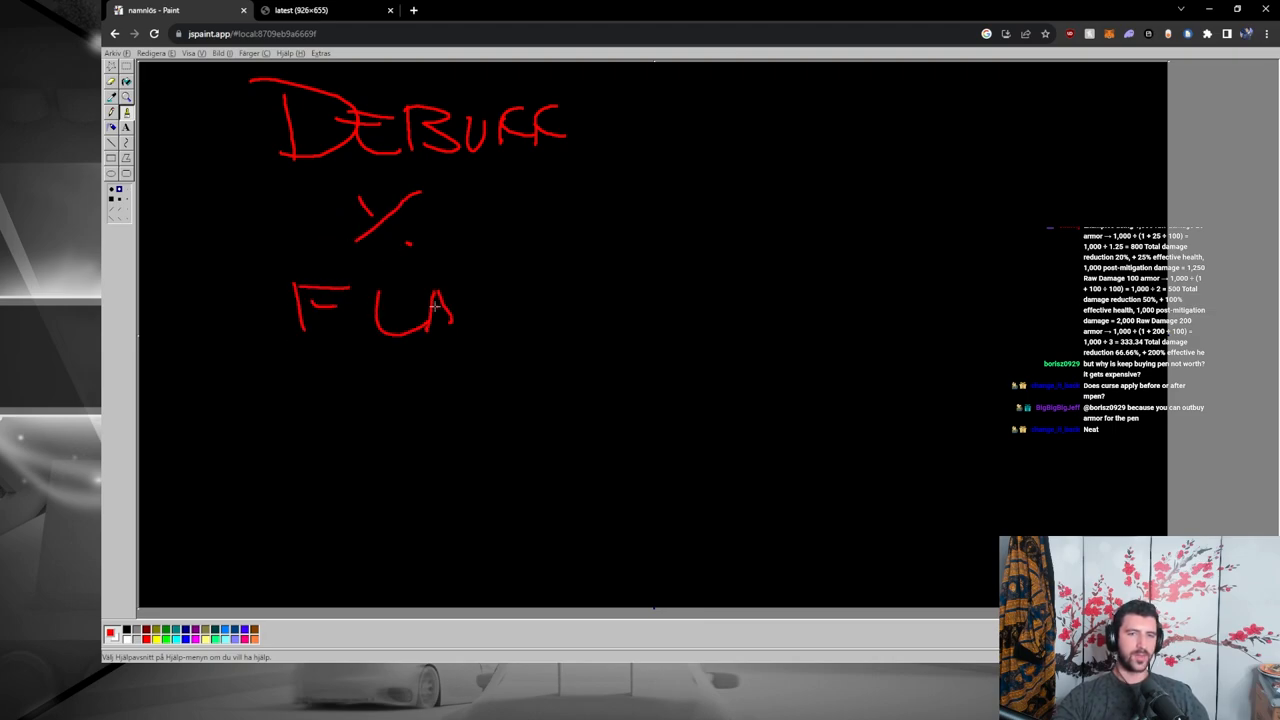